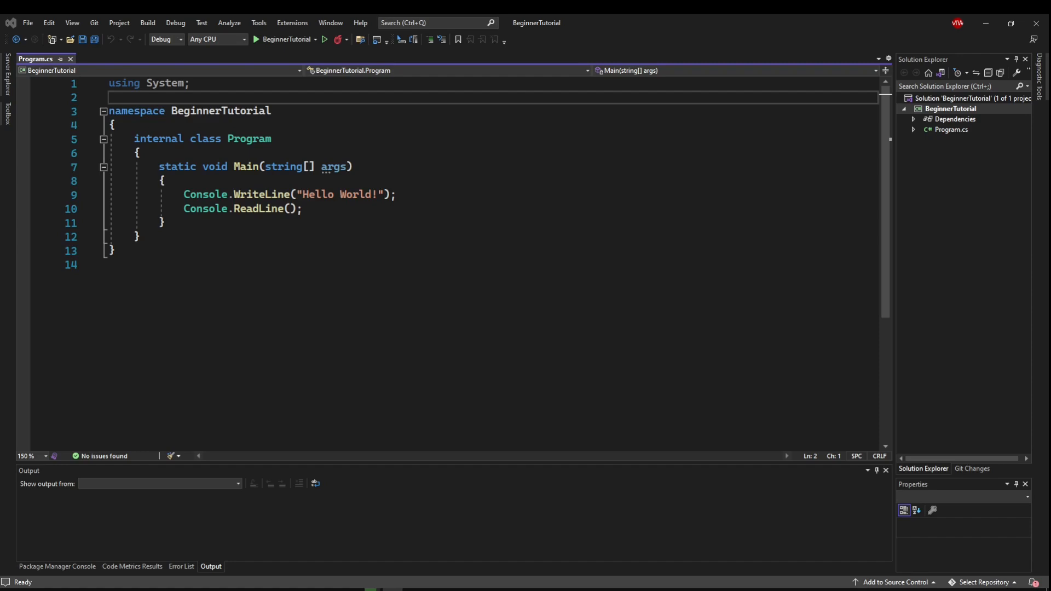
{"action": "mouse_move", "coordinate": [357, 253]}
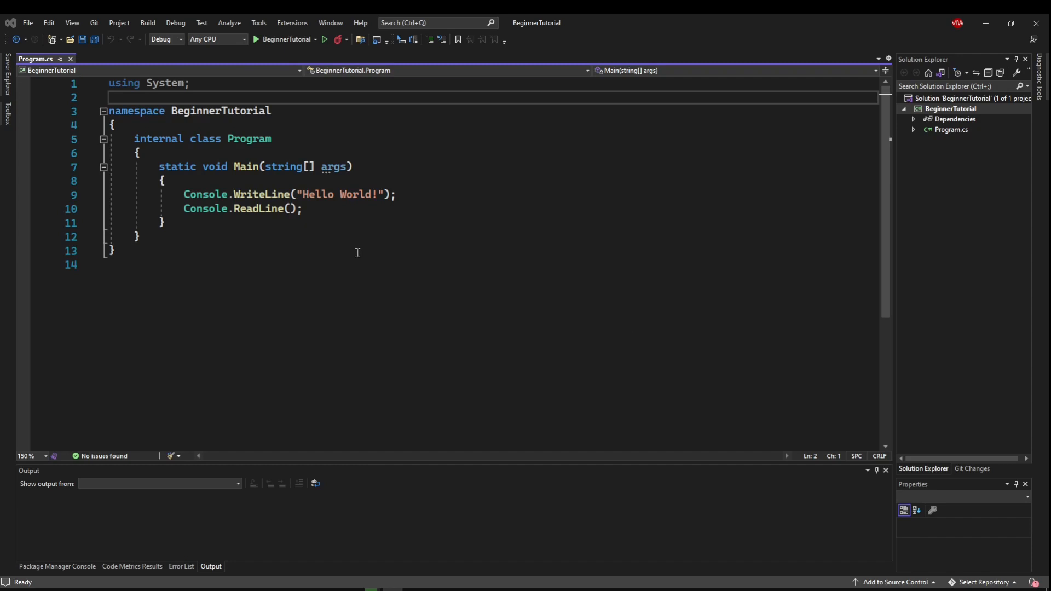
Step: Add '//single line comment' on a new line after the namespace's opening brace
{"action": "left_click", "coordinate": [114, 125]}
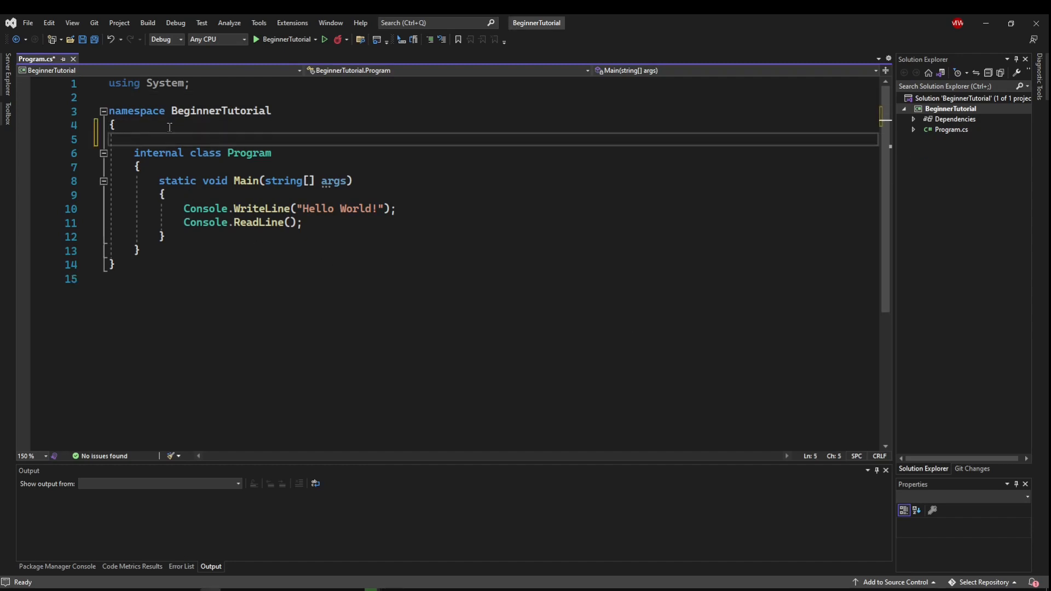
{"action": "type", "text": "/"}
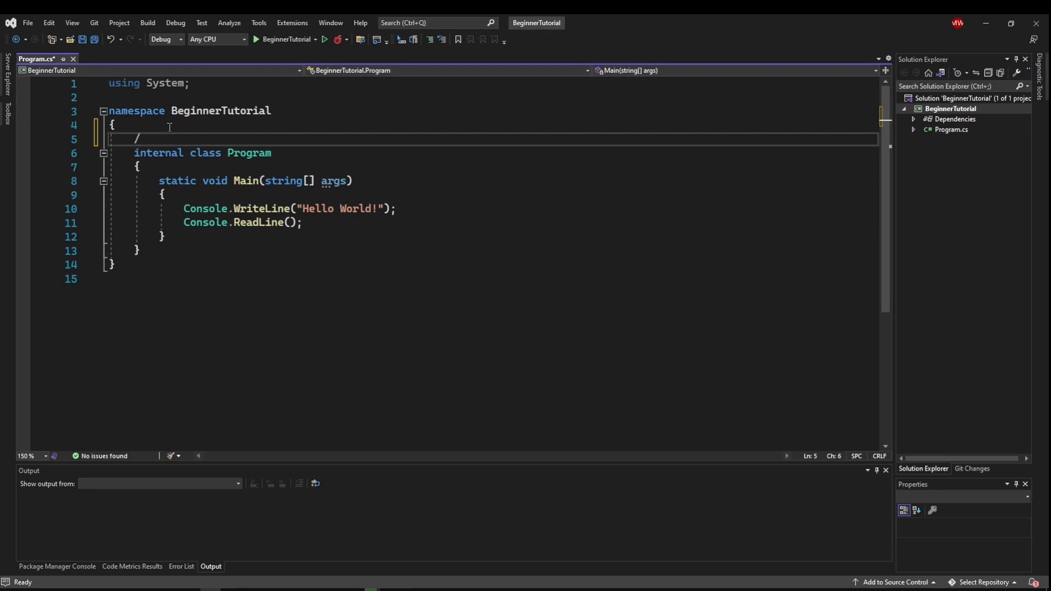
{"action": "type", "text": "/sin"}
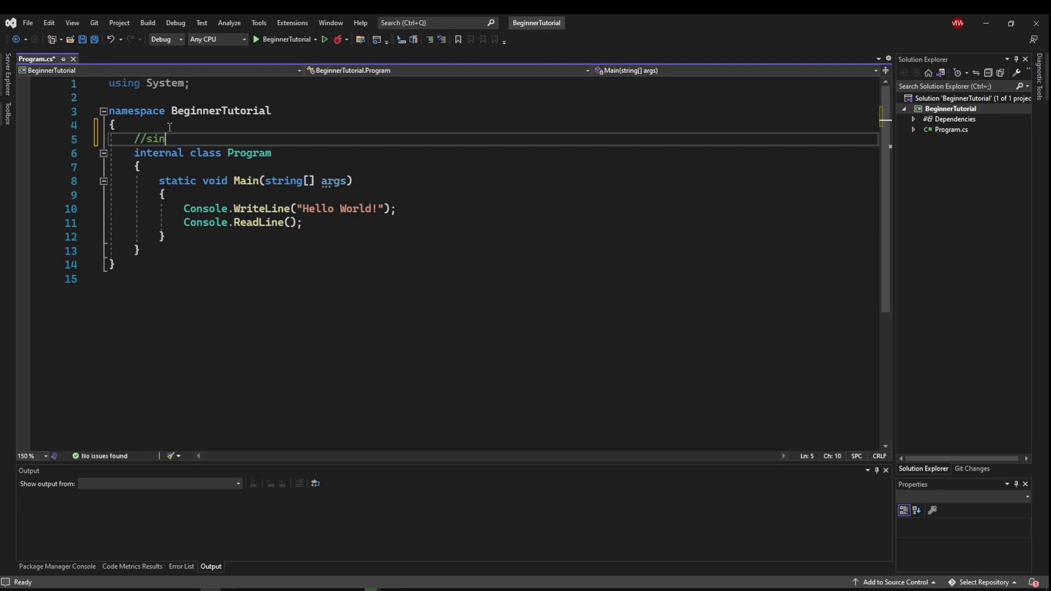
{"action": "type", "text": "gle line comment"}
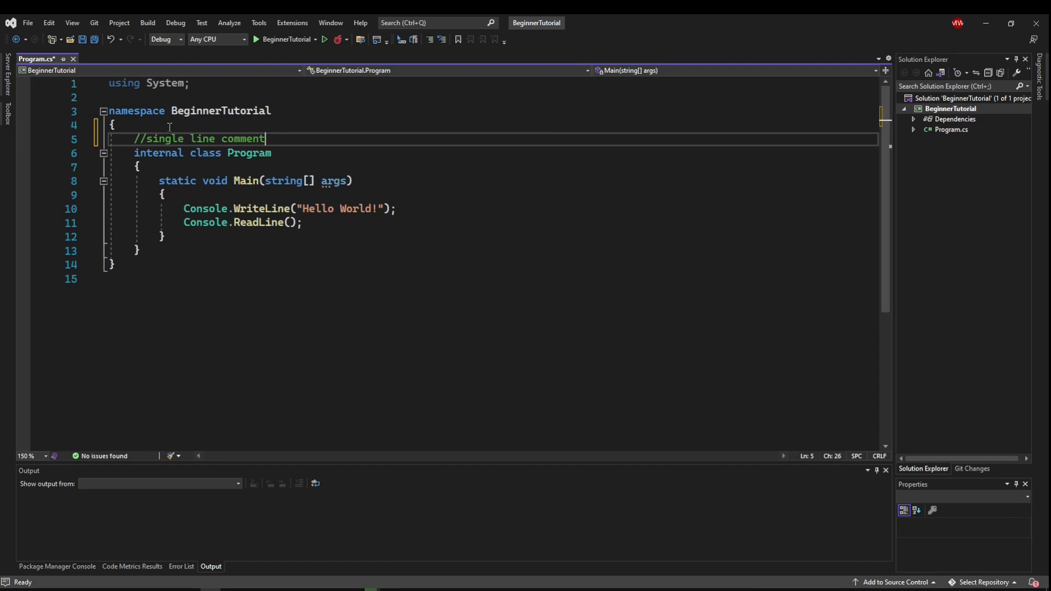
{"action": "mouse_move", "coordinate": [302, 141]}
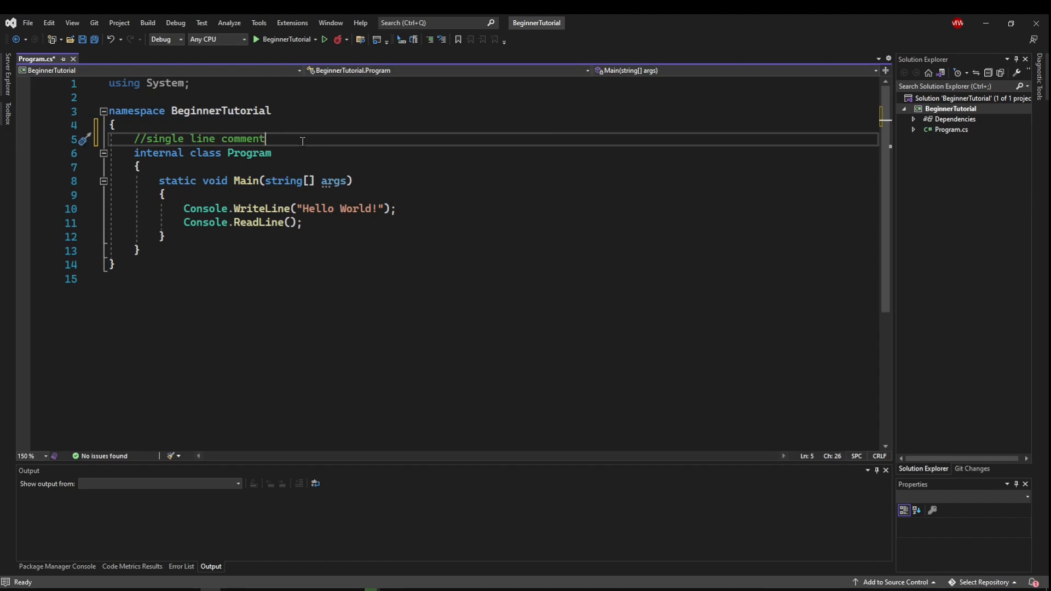
{"action": "mouse_move", "coordinate": [280, 169]}
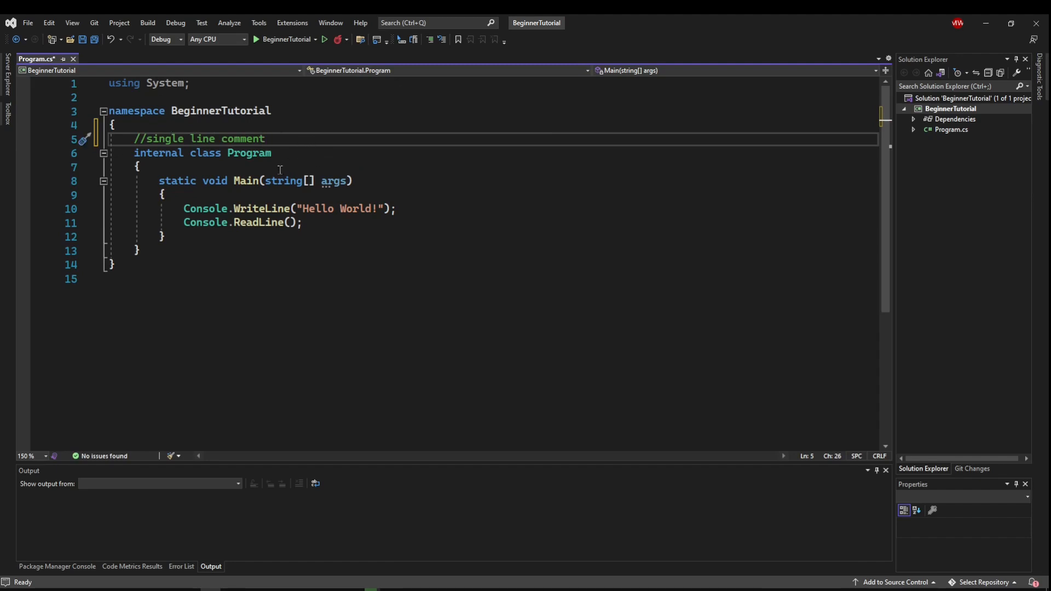
Step: Add '//this prints "Hello World!"' above the WriteLine call inside Main
{"action": "left_click", "coordinate": [171, 195]}
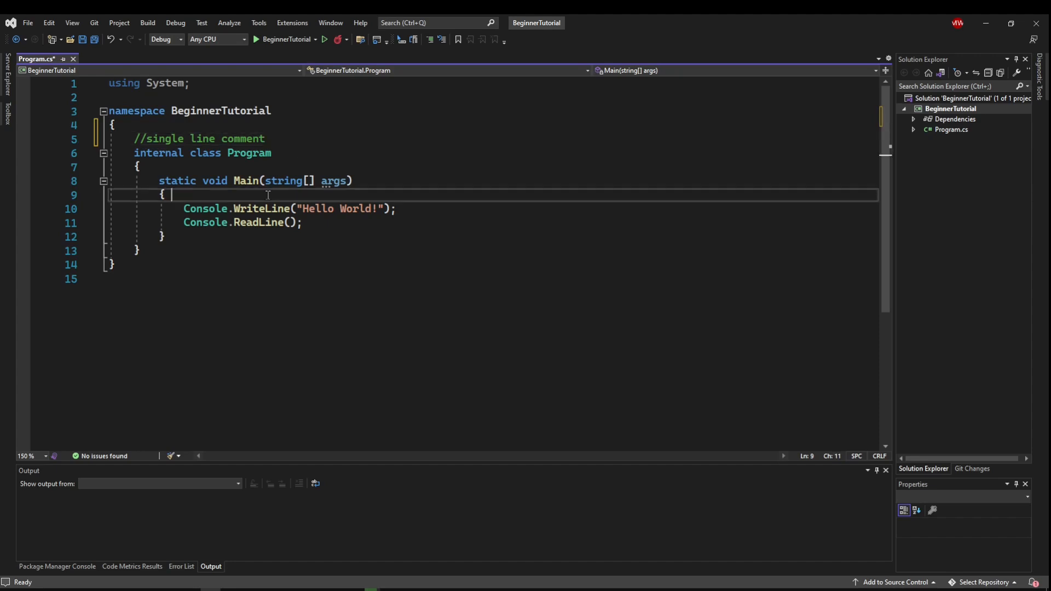
{"action": "type", "text": "//this pri"}
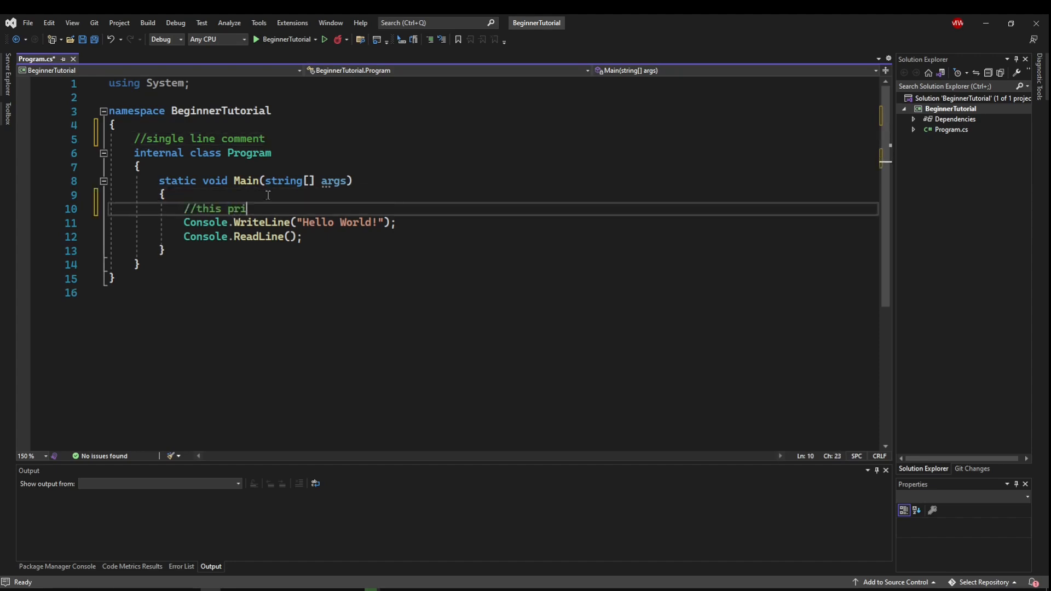
{"action": "type", "text": "nts \"Hello Wo"}
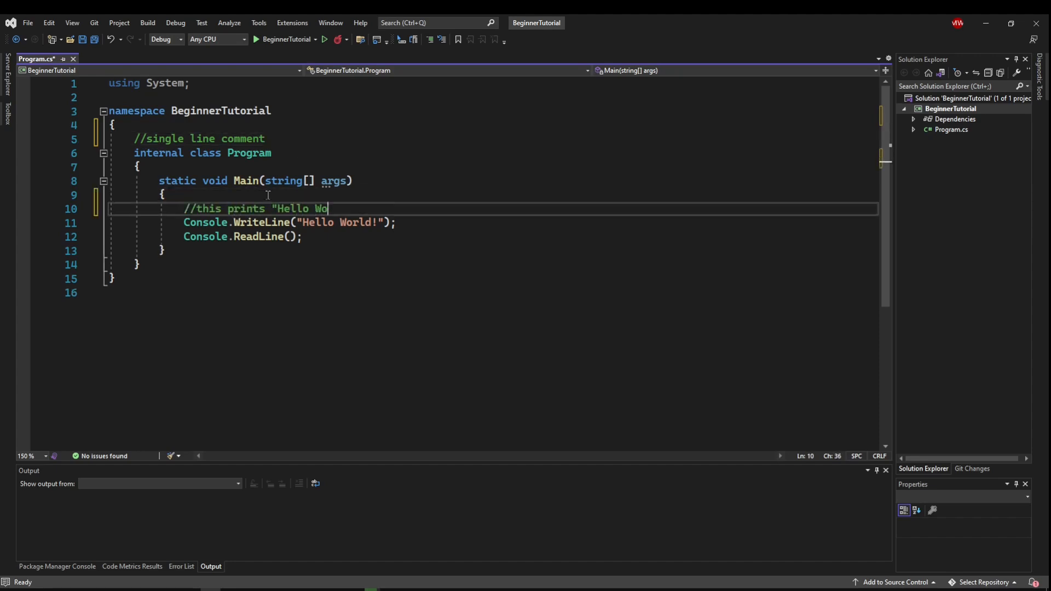
{"action": "type", "text": "rld!\""}
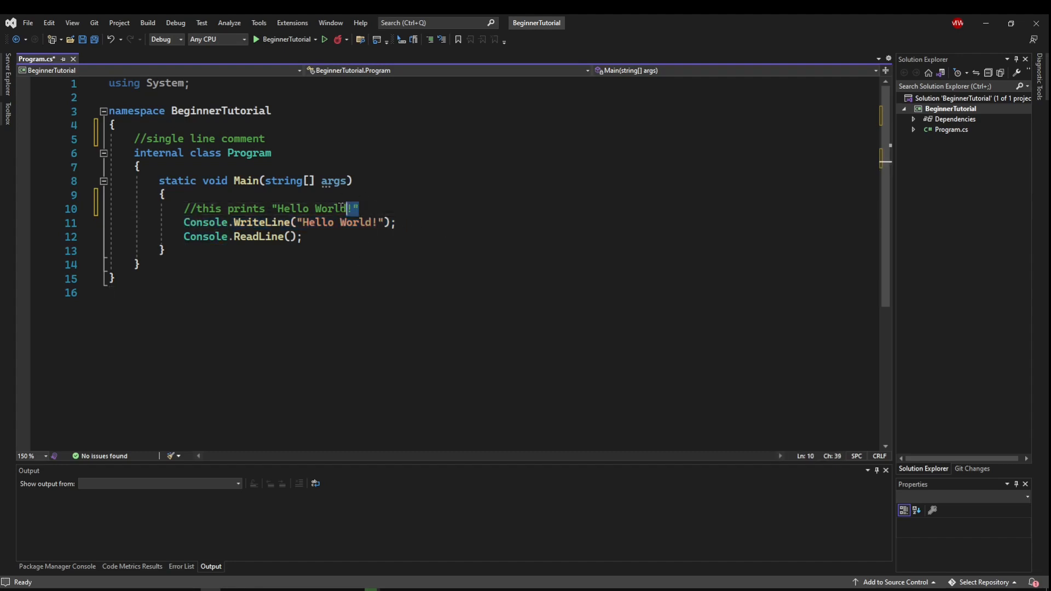
Step: Add a trailing '//this prints Hello World' comment after WriteLine, with extra junk text
{"action": "left_click", "coordinate": [403, 222]}
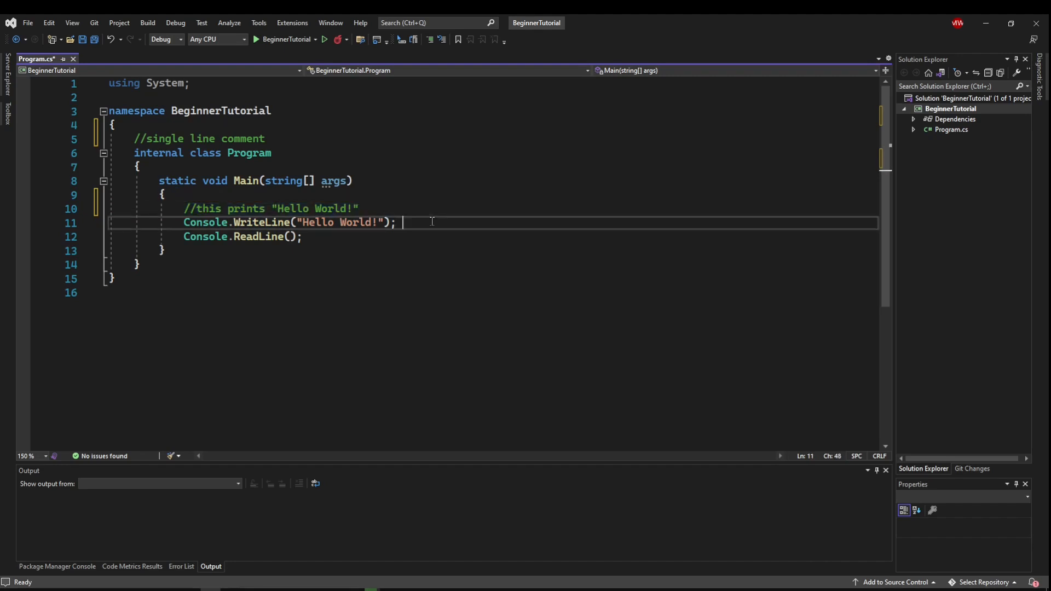
{"action": "type", "text": "//"}
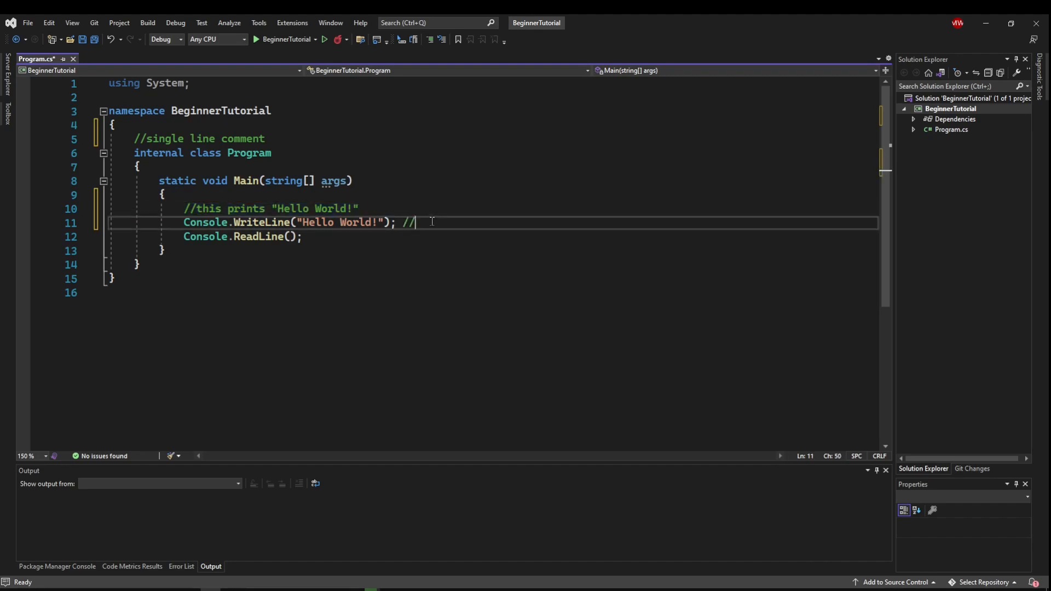
{"action": "type", "text": "this prints"}
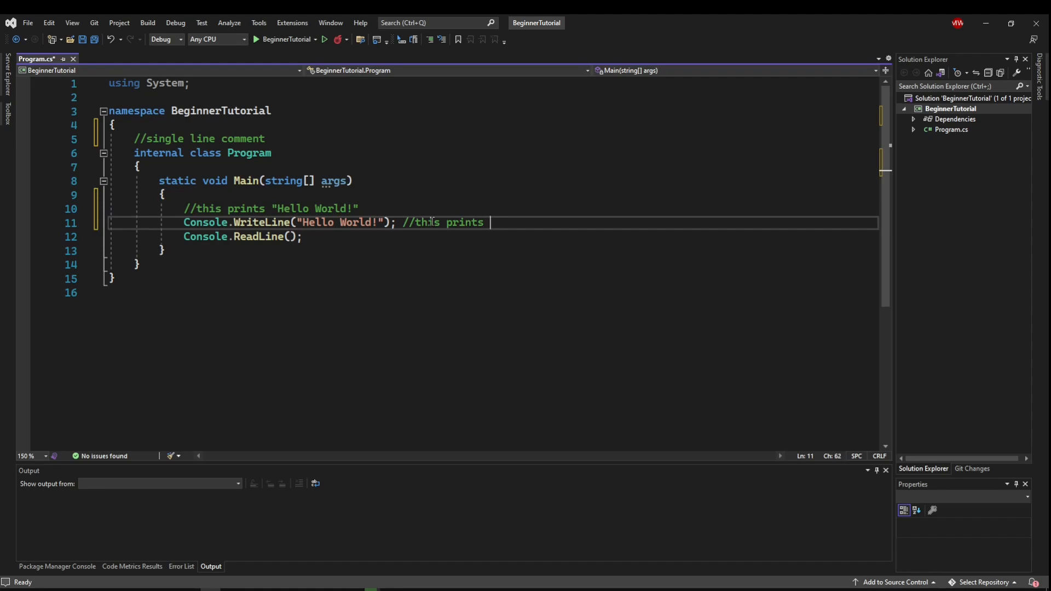
{"action": "type", "text": "Hello World"}
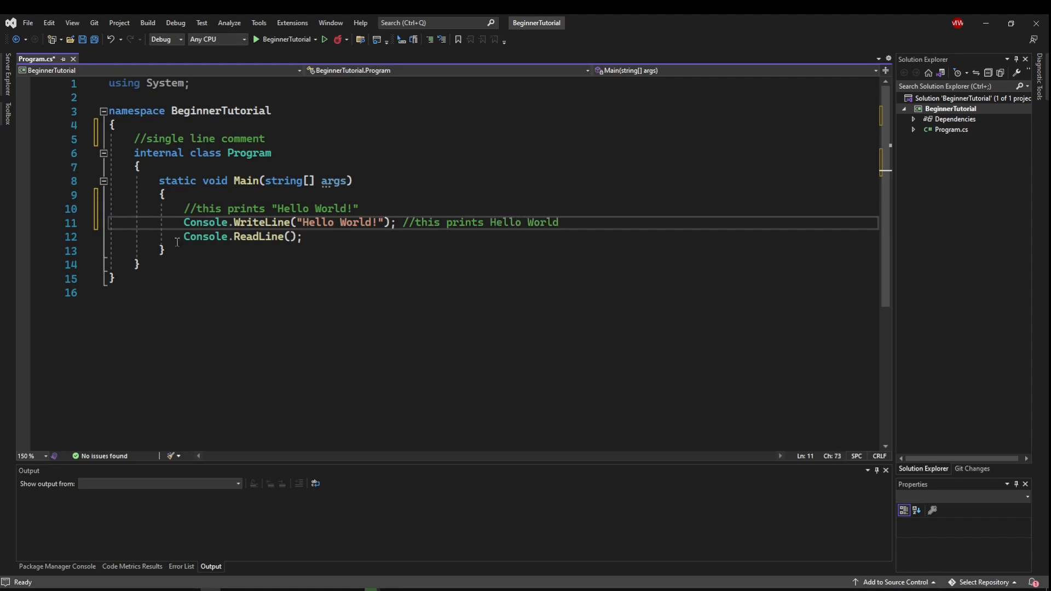
{"action": "type", "text": "//"}
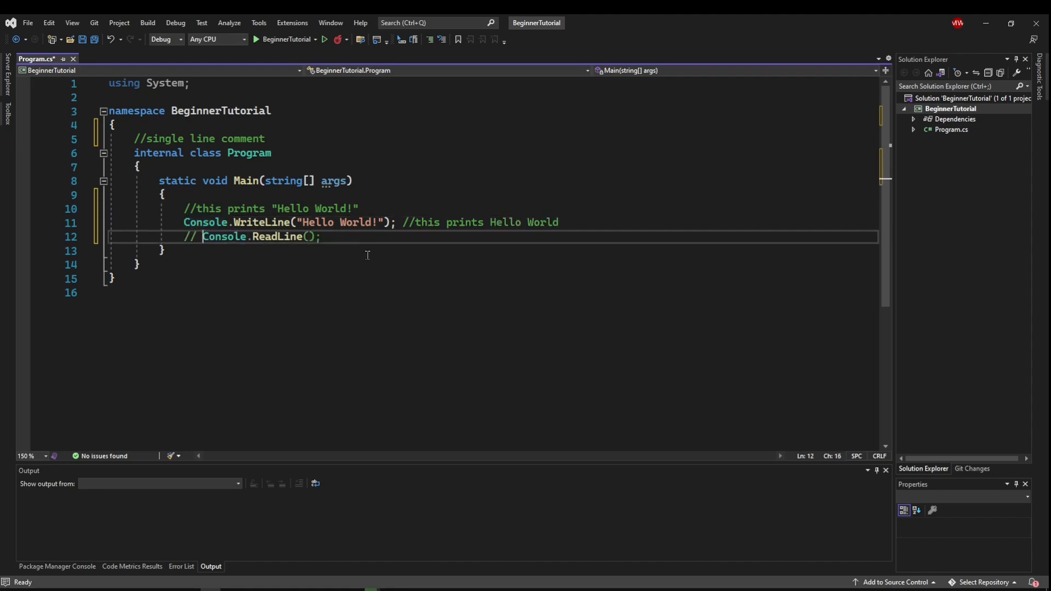
{"action": "type", "text": "asdfasdf"}
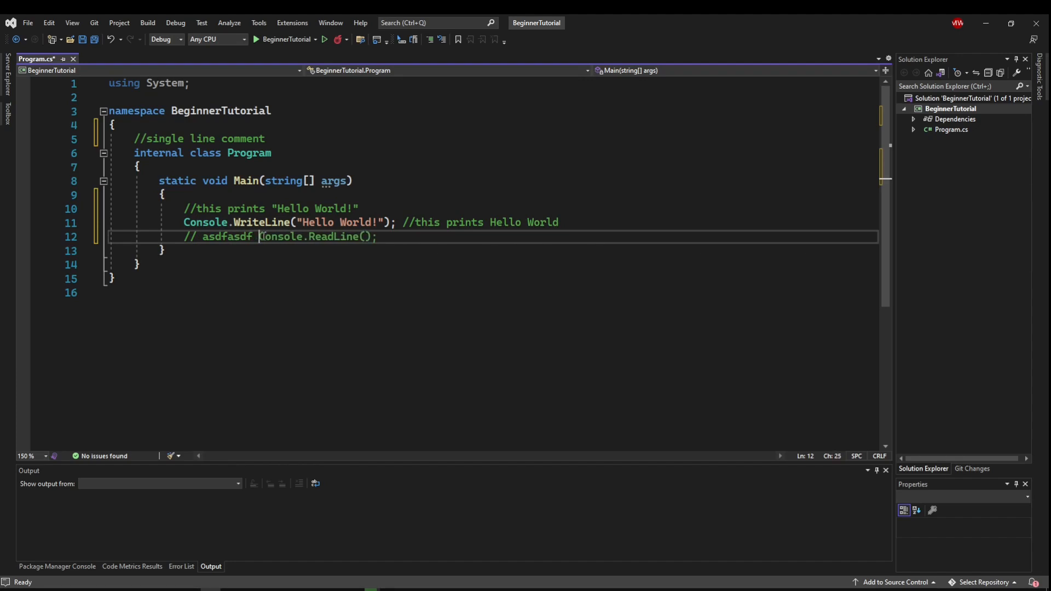
Step: Comment out the Console.ReadLine line with a // prefix, then strip the comments again
{"action": "left_click_drag", "start_coordinate": [261, 236], "coordinate": [165, 237]}
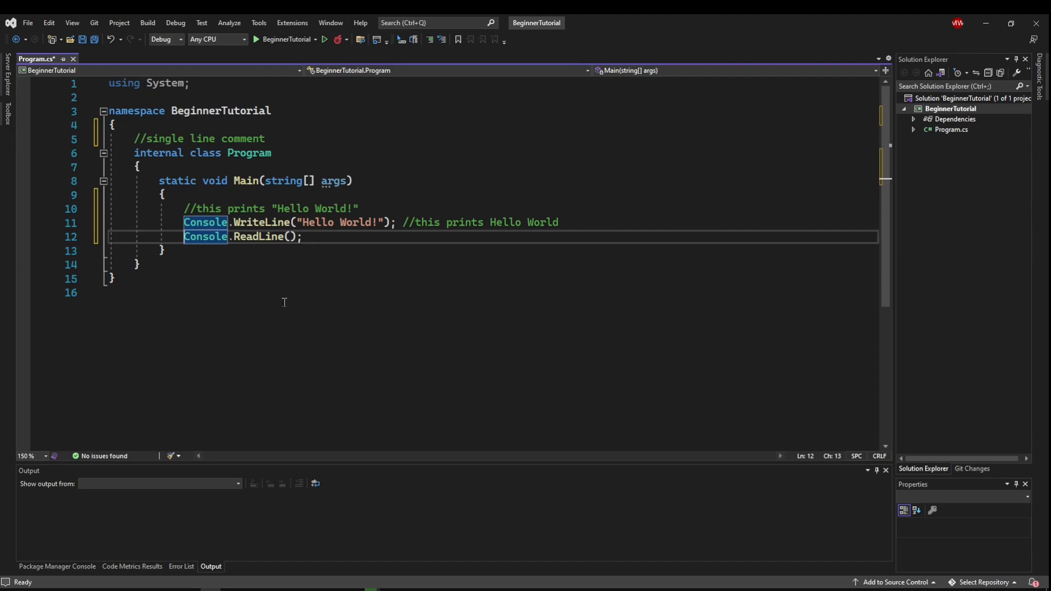
{"action": "mouse_move", "coordinate": [405, 317]}
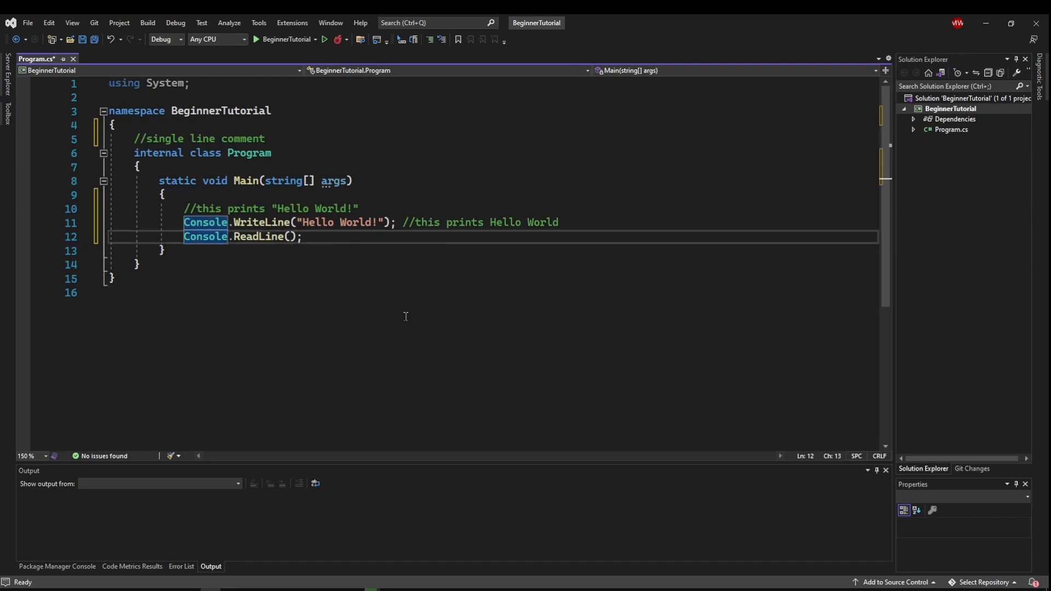
{"action": "type", "text": "//"}
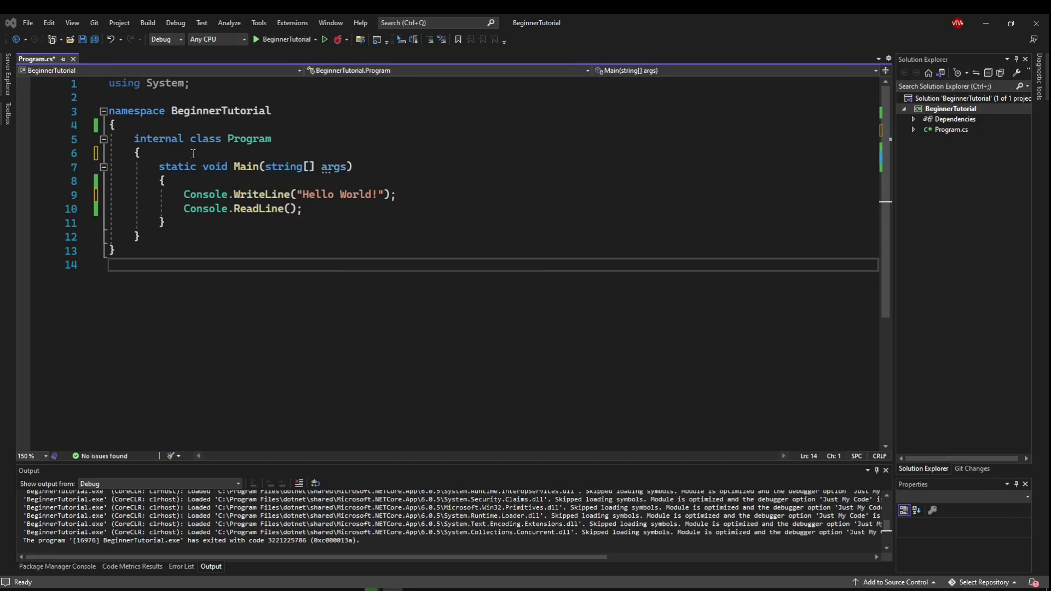
Step: Add a /* */ block above Main: 'anything in here is the comment' and 'this is also part of the comment'
{"action": "key", "text": "enter"}
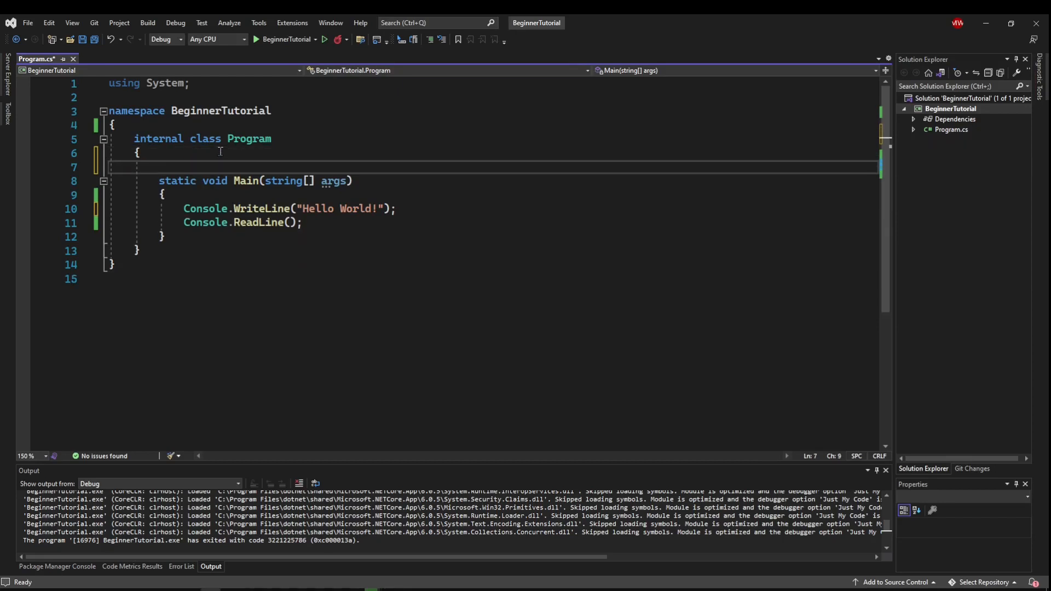
{"action": "type", "text": "/*"}
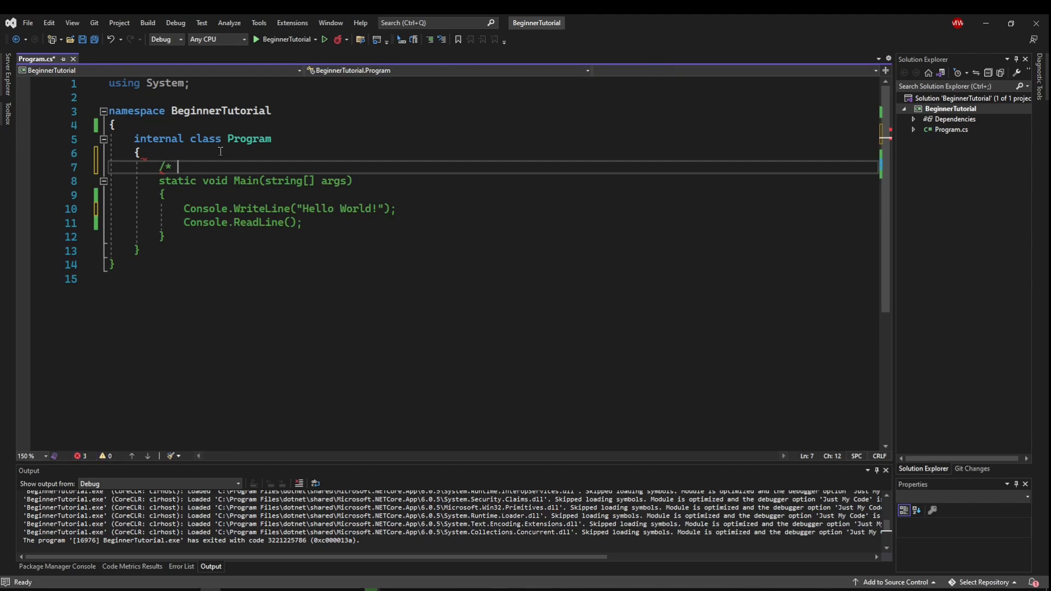
{"action": "type", "text": "*/"}
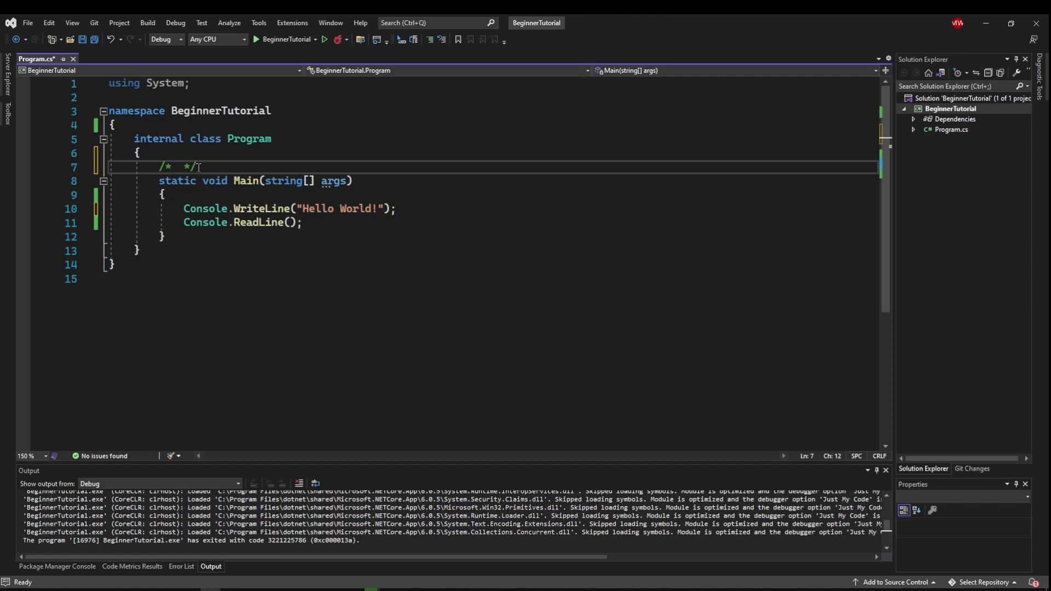
{"action": "type", "text": "anything in here is the co"}
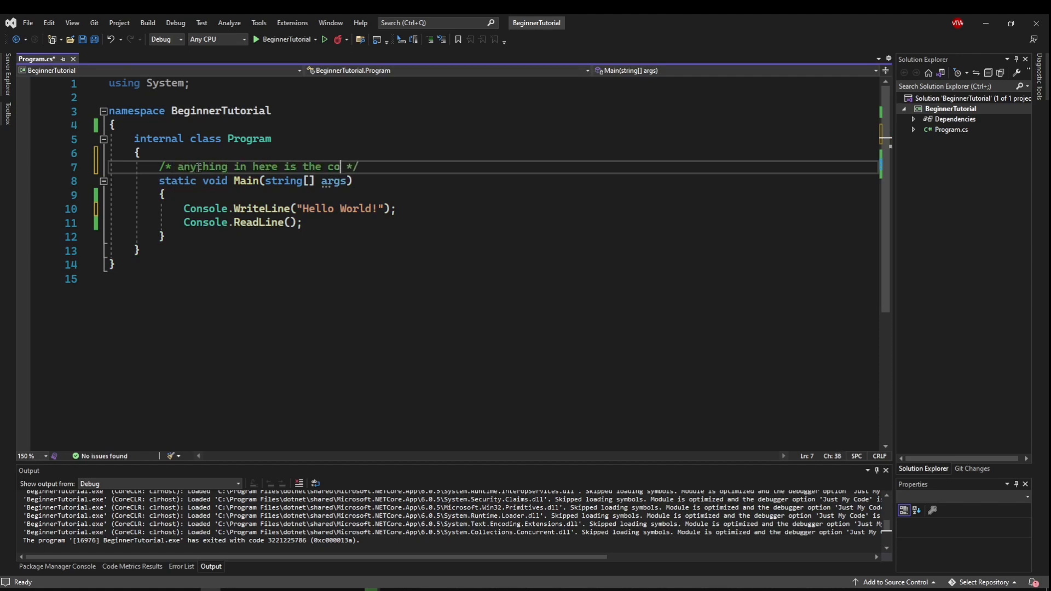
{"action": "type", "text": "mment"}
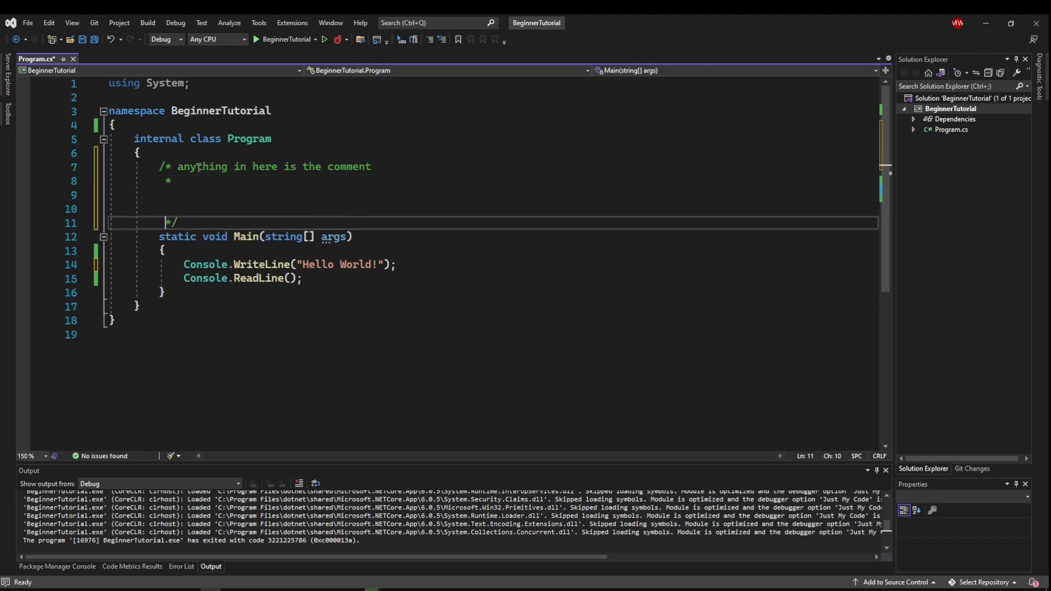
{"action": "type", "text": "this is"}
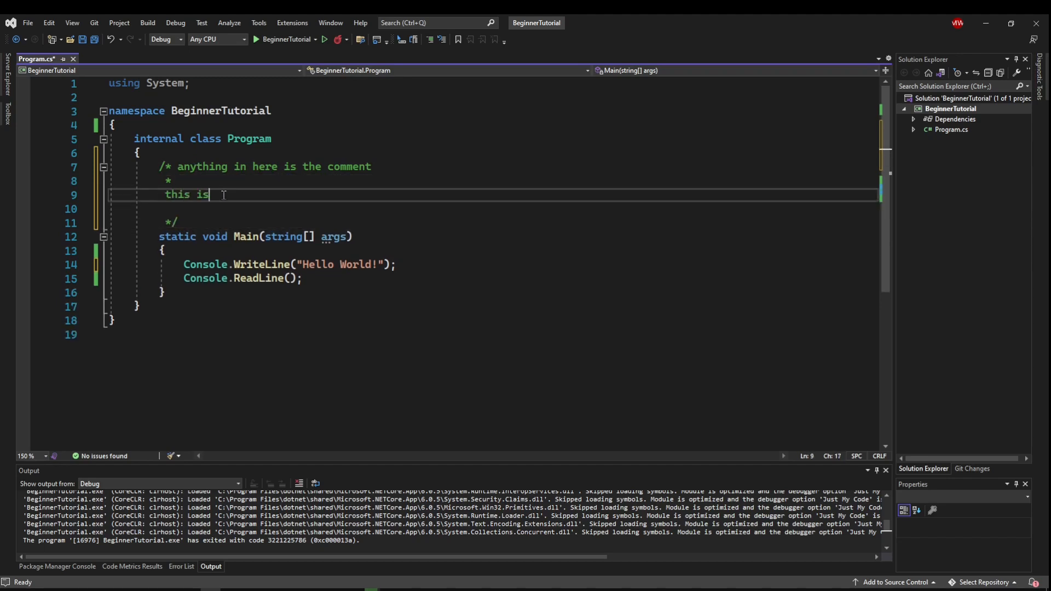
{"action": "type", "text": "also part of the comment"}
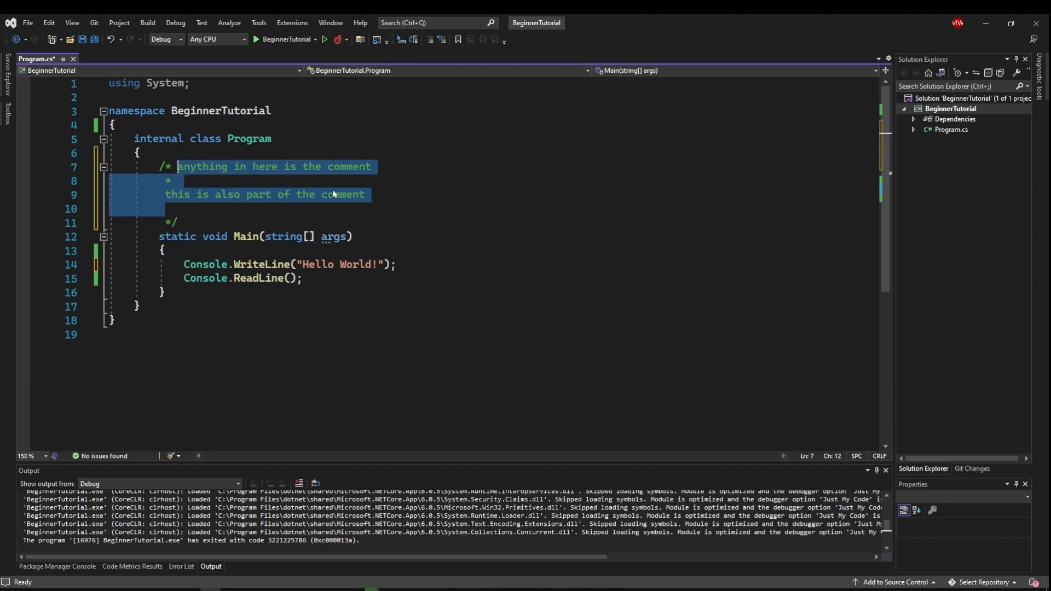
Step: Rewrite the block comment: main method, program entry point, prints hello world and waits for enter
{"action": "type", "text": "this is my main method"}
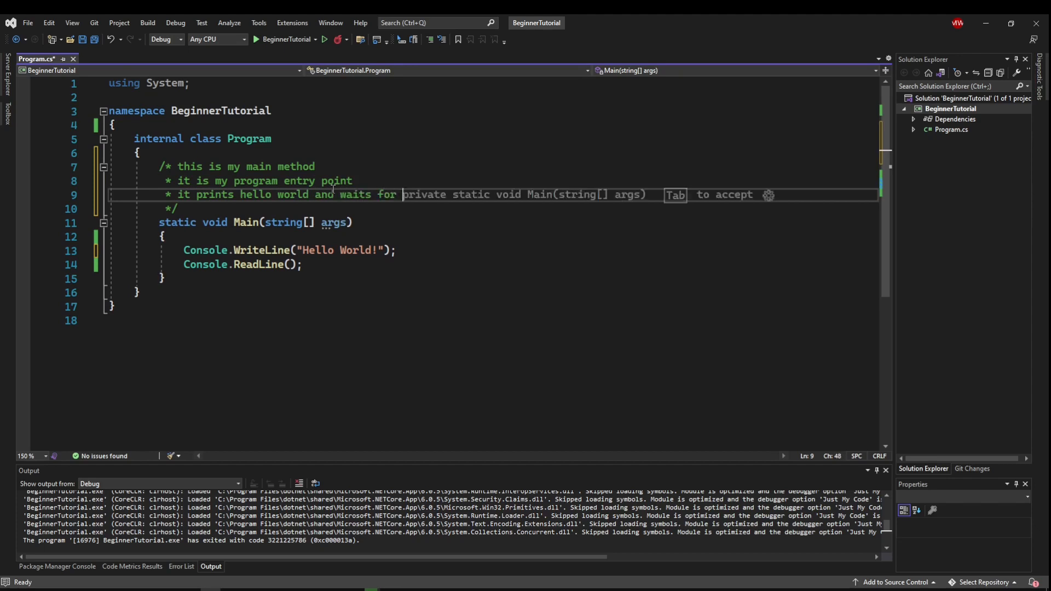
{"action": "type", "text": "the user to press"}
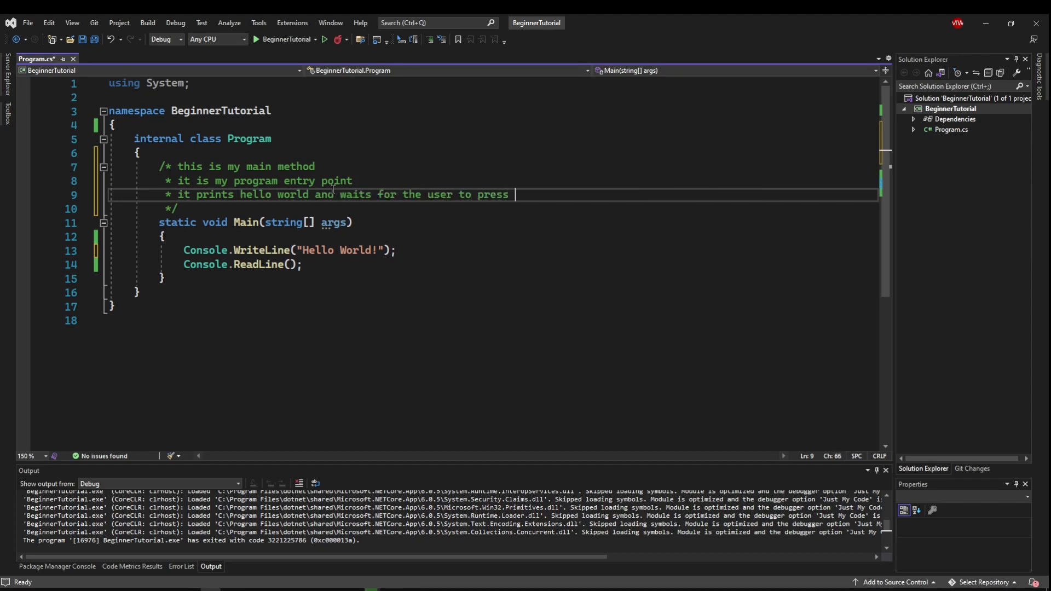
{"action": "type", "text": "enter"}
{"action": "left_click", "coordinate": [492, 97]}
{"action": "type", "text": "/*"}
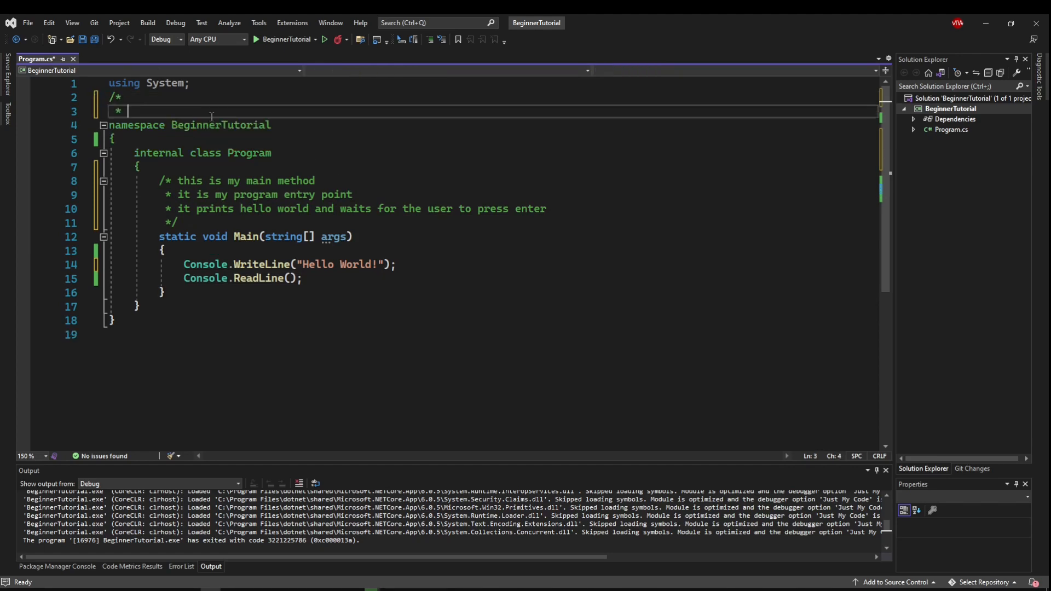
Step: Write a header block comment under the using line recording 'Creator: Kampa'
{"action": "type", "text": "Creator: Kam"}
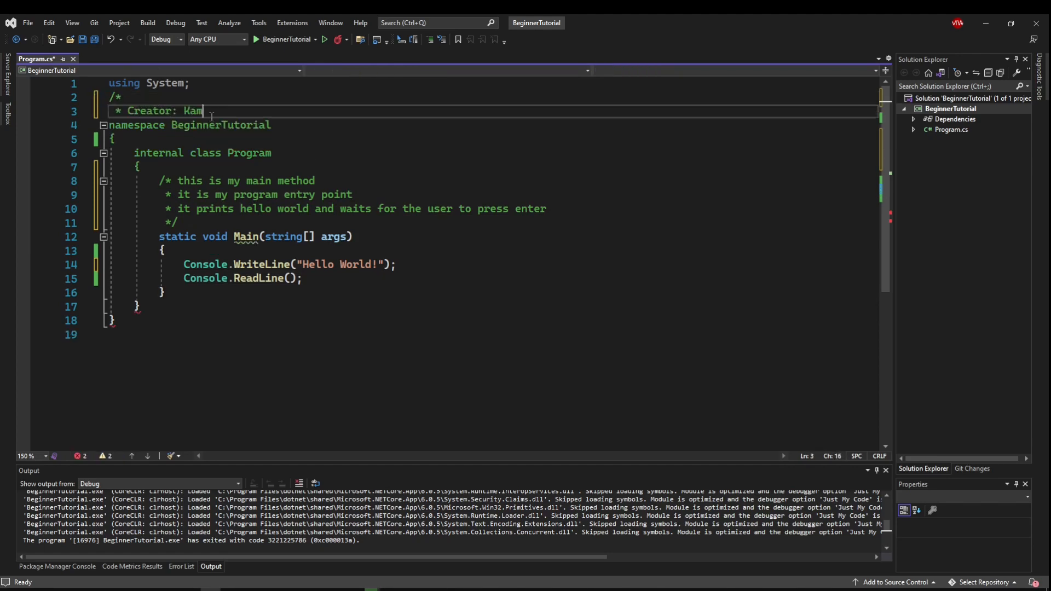
{"action": "type", "text": "pa"}
{"action": "type", "text": "*/"}
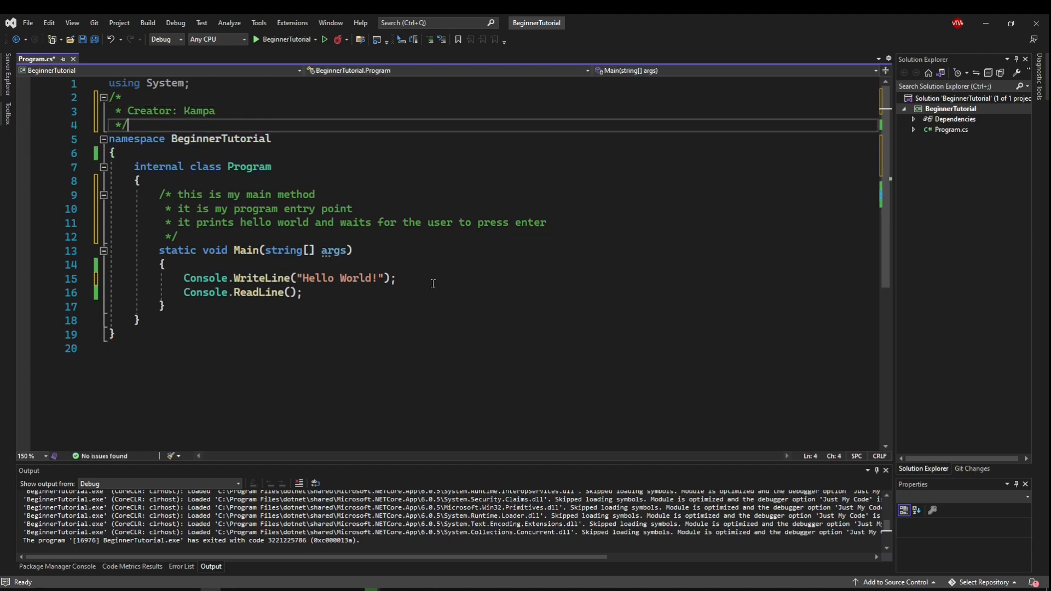
{"action": "mouse_move", "coordinate": [395, 315]}
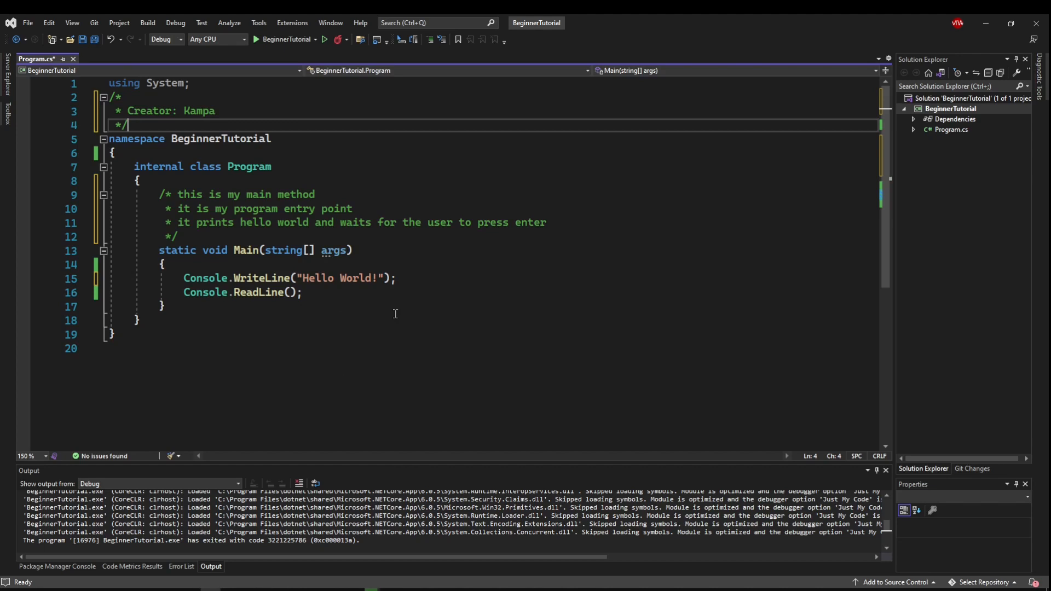
{"action": "mouse_move", "coordinate": [277, 283]}
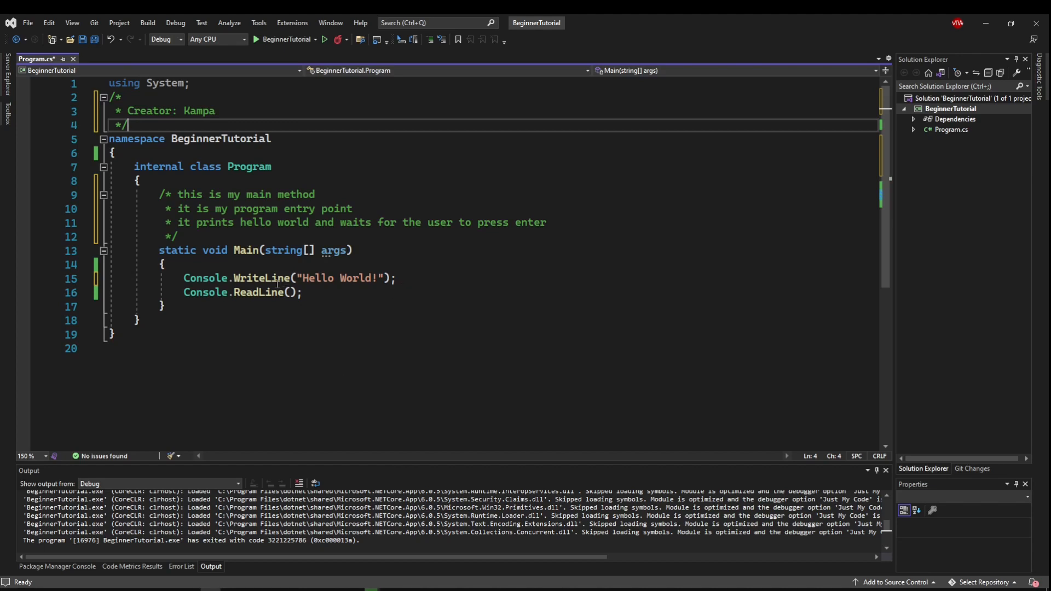
Step: Replace the "Hello World!" string in WriteLine with the number 5782.123
{"action": "left_click_drag", "start_coordinate": [161, 195], "coordinate": [177, 236]}
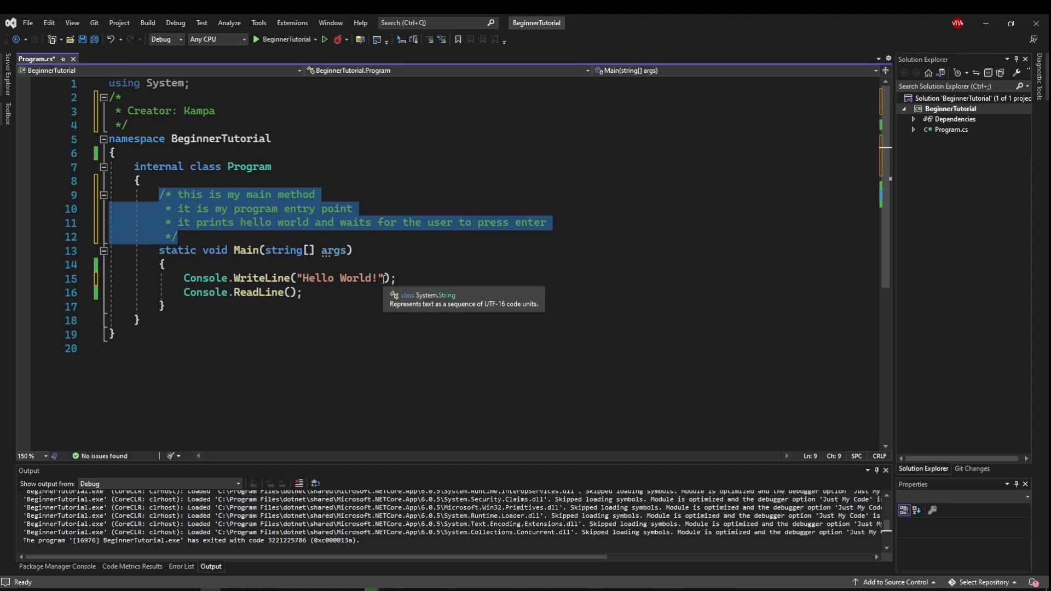
{"action": "double_click", "coordinate": [339, 277]}
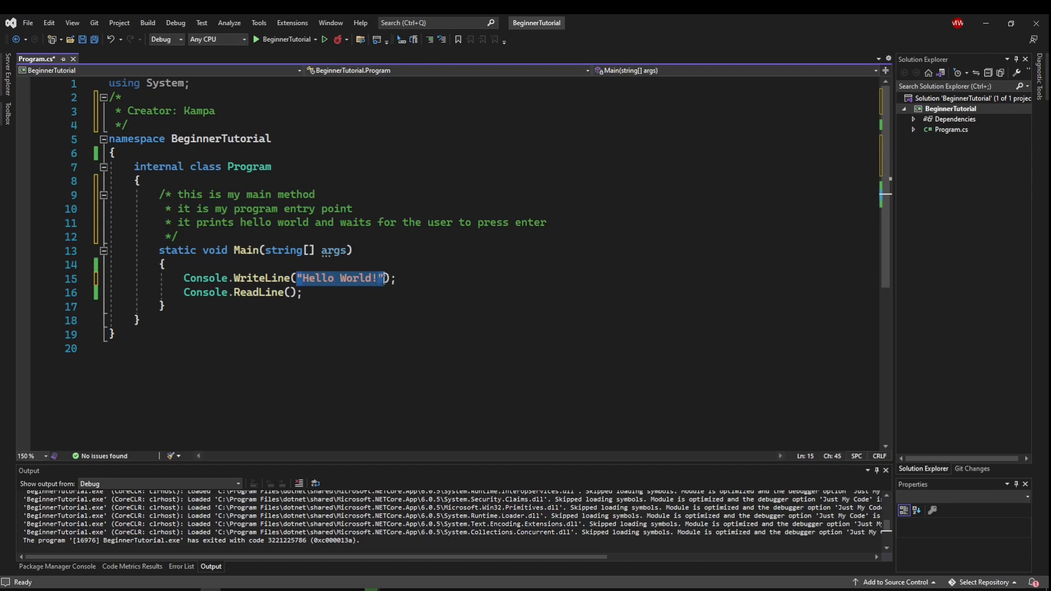
{"action": "mouse_move", "coordinate": [479, 311]}
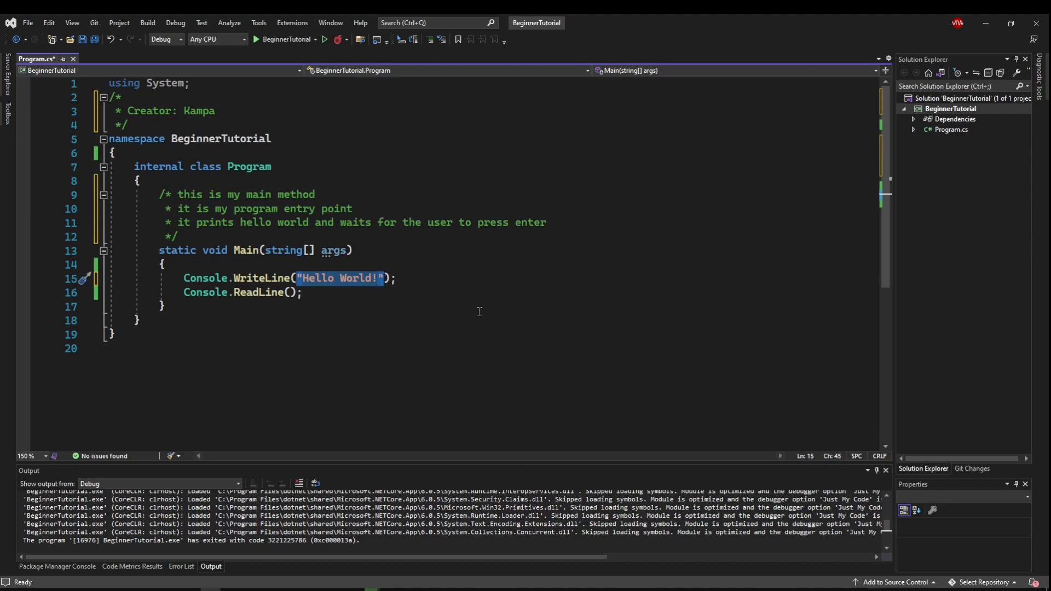
{"action": "type", "text": "5782.123"}
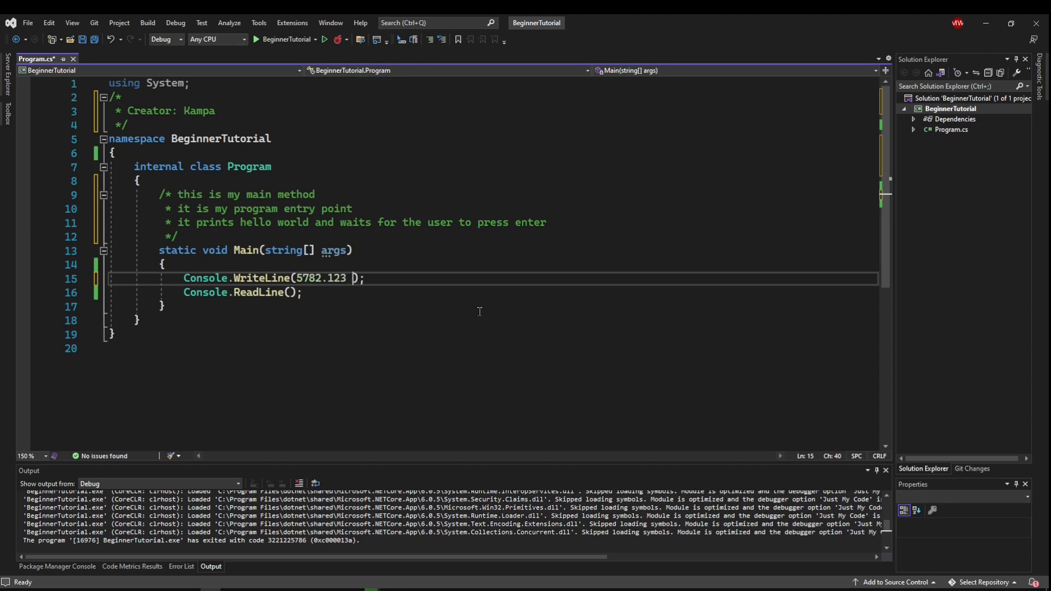
Step: Add an inline '/* this is kampa's number, it does x,y,z */' comment after the number
{"action": "type", "text": "/*"}
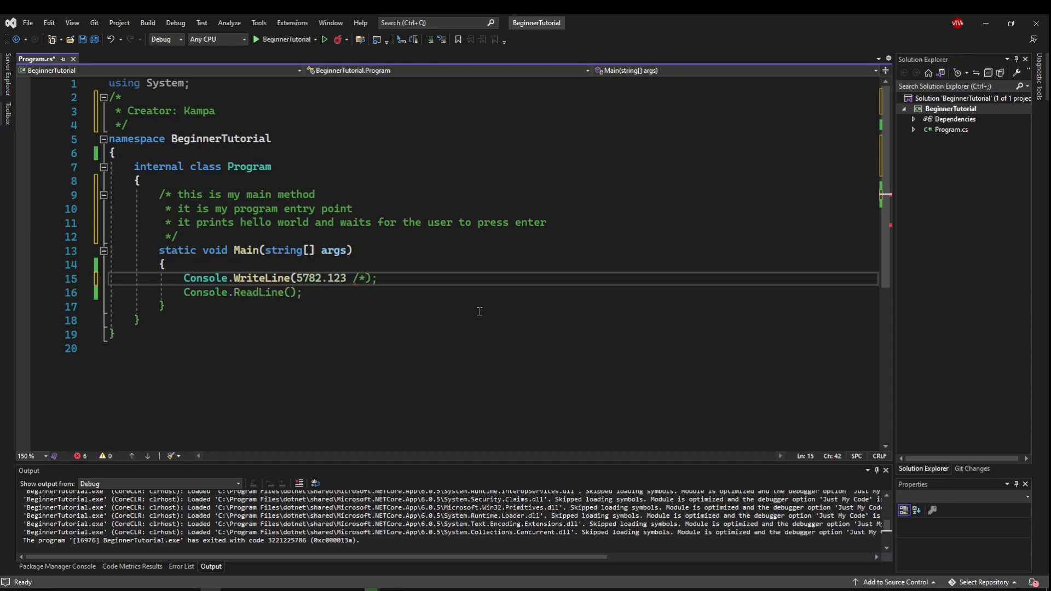
{"action": "type", "text": "this is kampa's"}
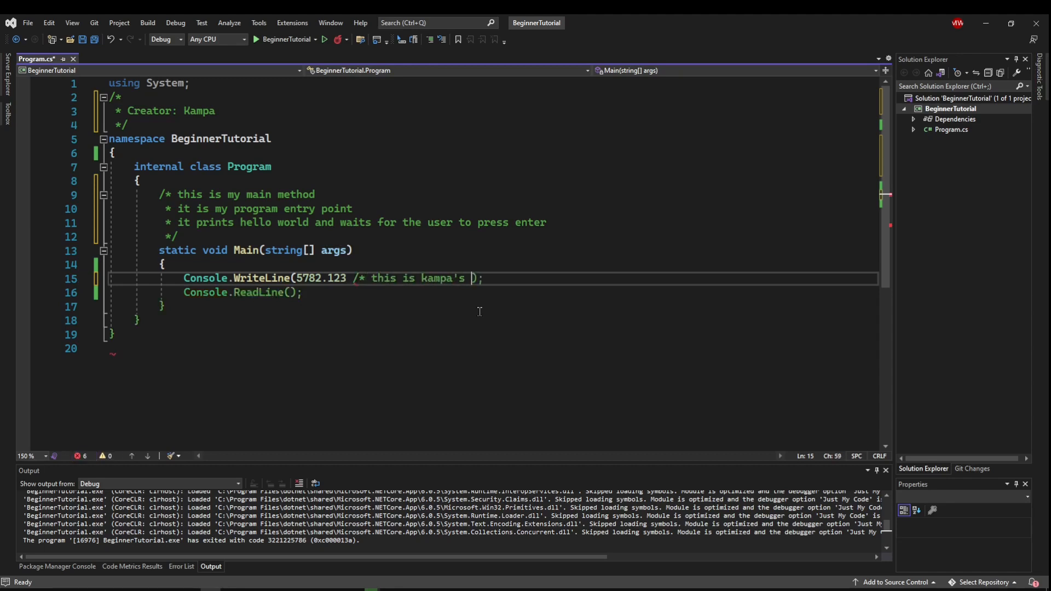
{"action": "type", "text": "number, it does x,y,z"}
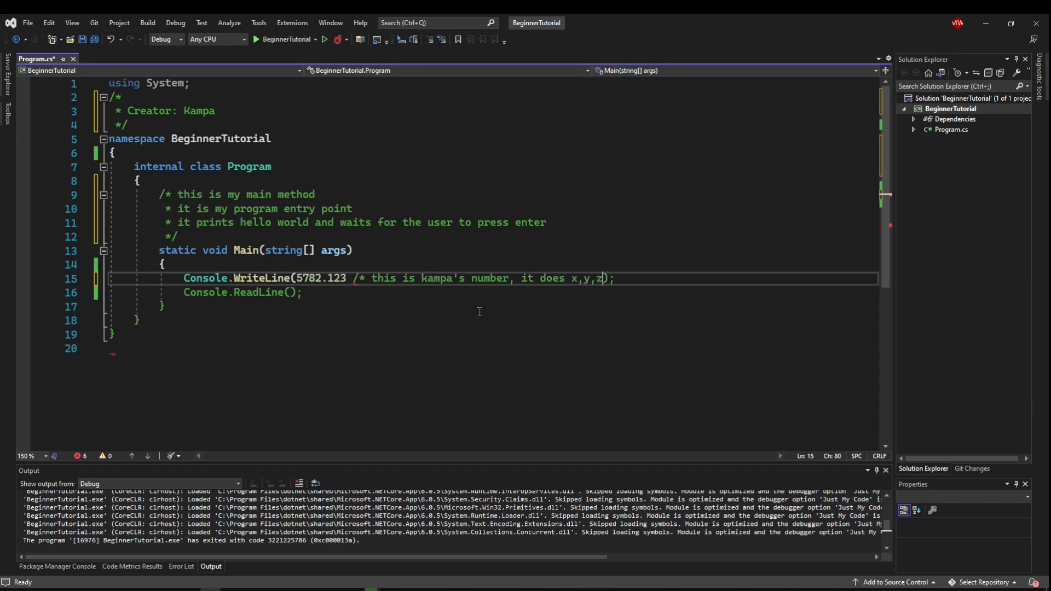
{"action": "type", "text": "*/"}
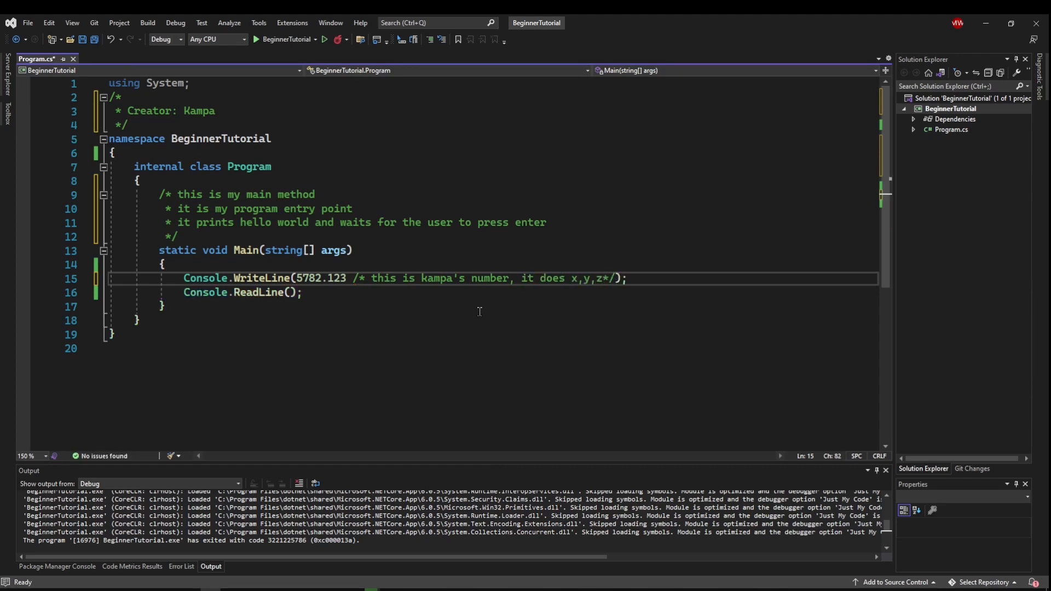
{"action": "left_click_drag", "start_coordinate": [354, 277], "coordinate": [603, 277]}
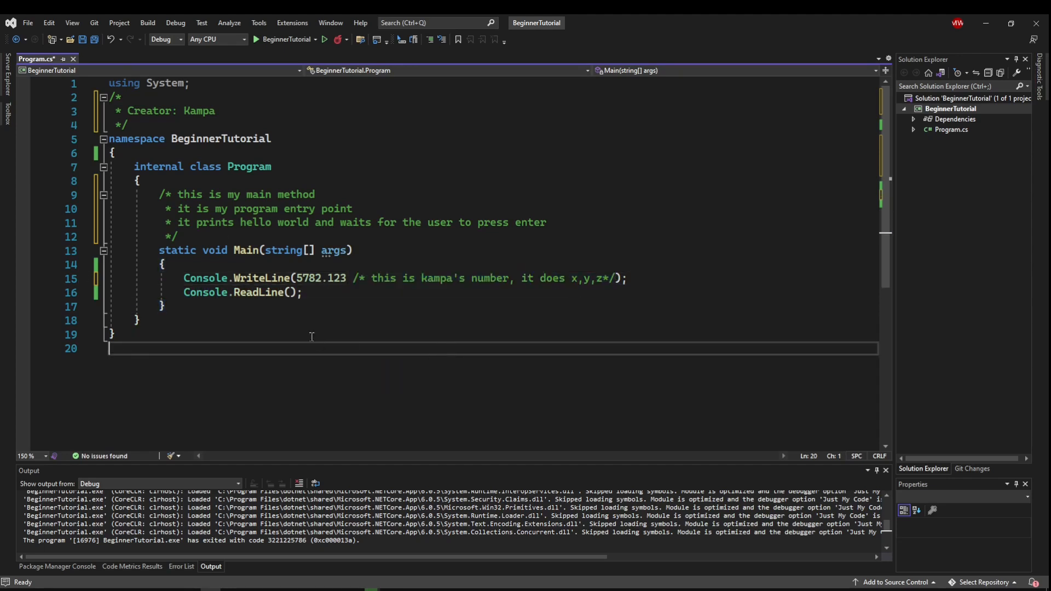
{"action": "mouse_move", "coordinate": [237, 296]}
{"action": "type", "text": " /* here */ "}
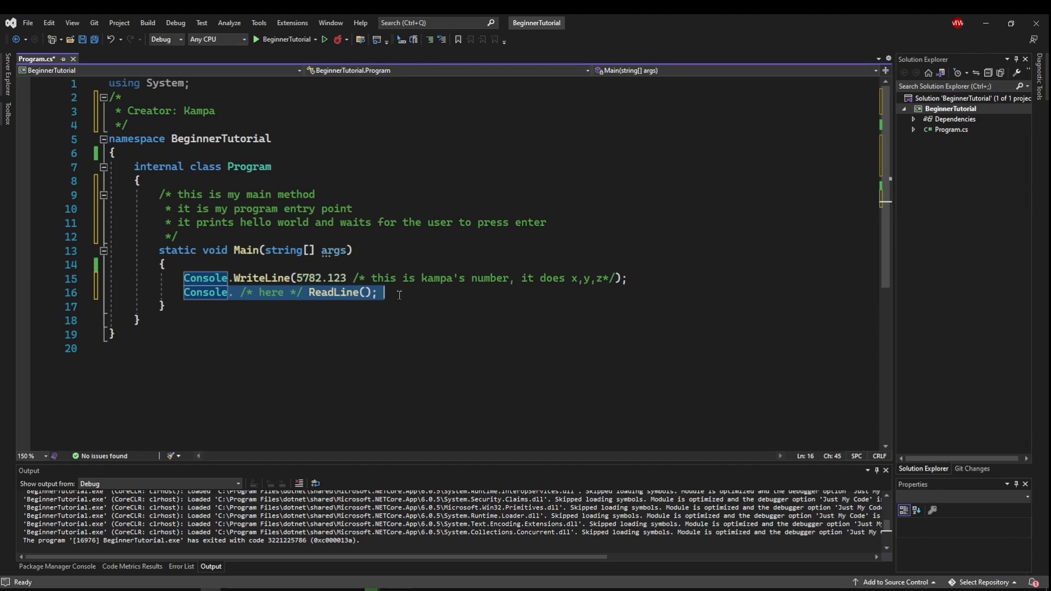
Step: Remove the inline comment and add a chained Console.WriteLine() call
{"action": "key", "text": "Delete"}
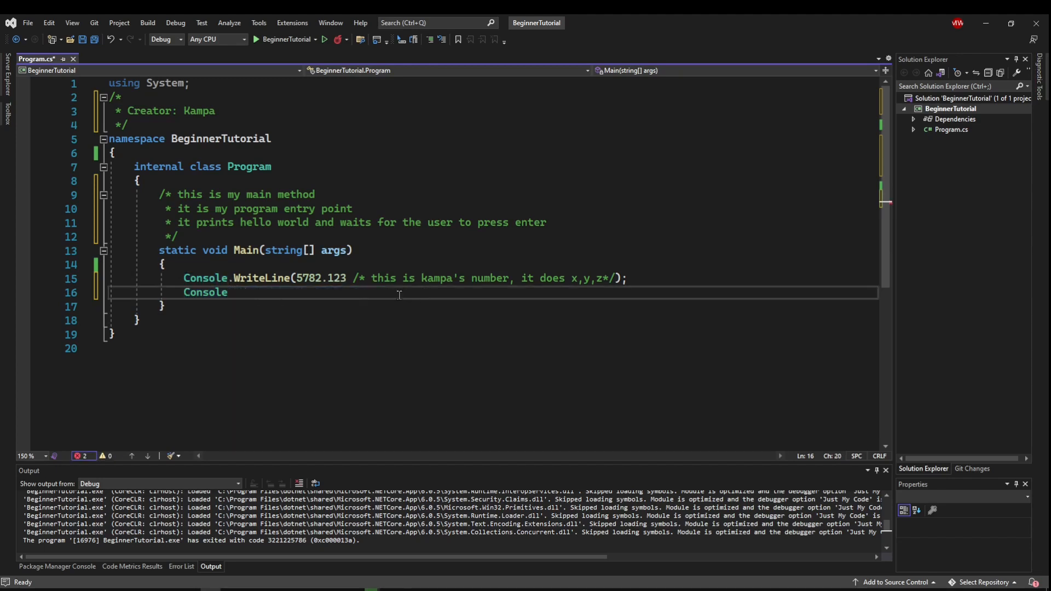
{"action": "type", "text": ".WriteLine("}
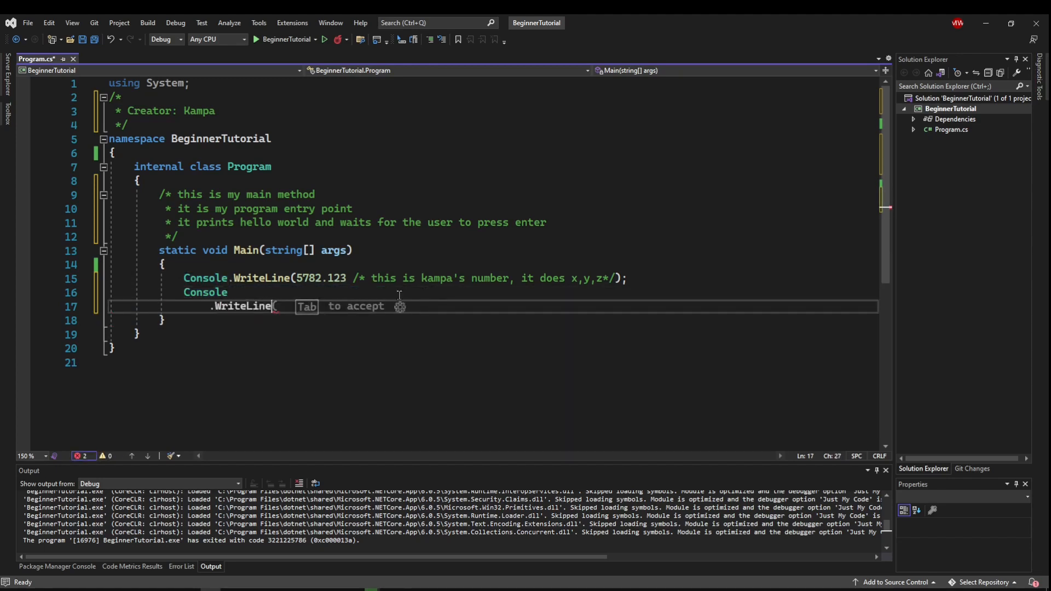
{"action": "key", "text": "Enter"}
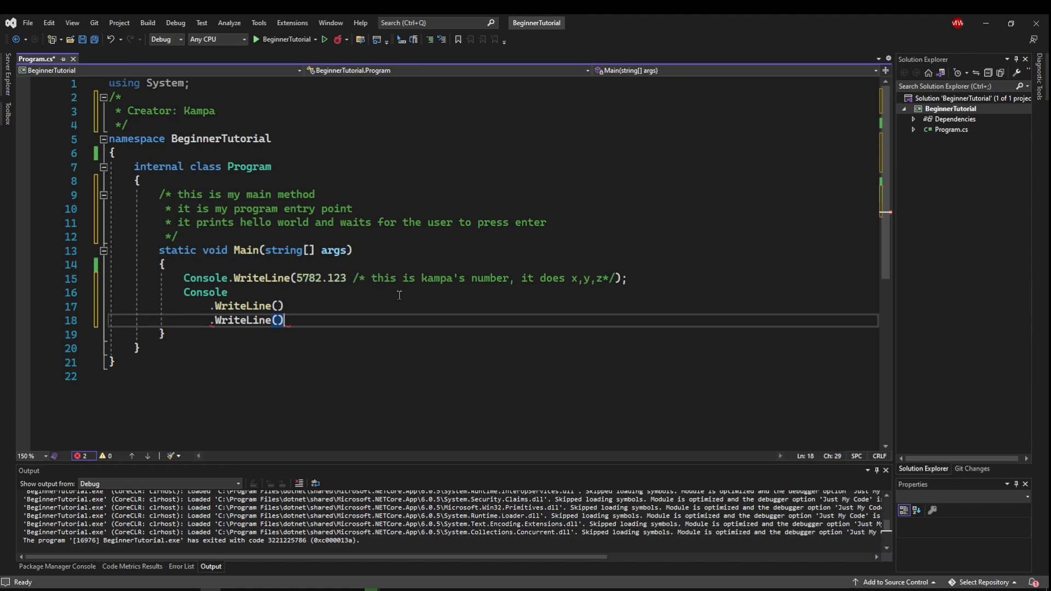
Step: Annotate the chained WriteLine calls with inline /* ... */ comments like '/* something */'
{"action": "type", "text": "/* this does x"}
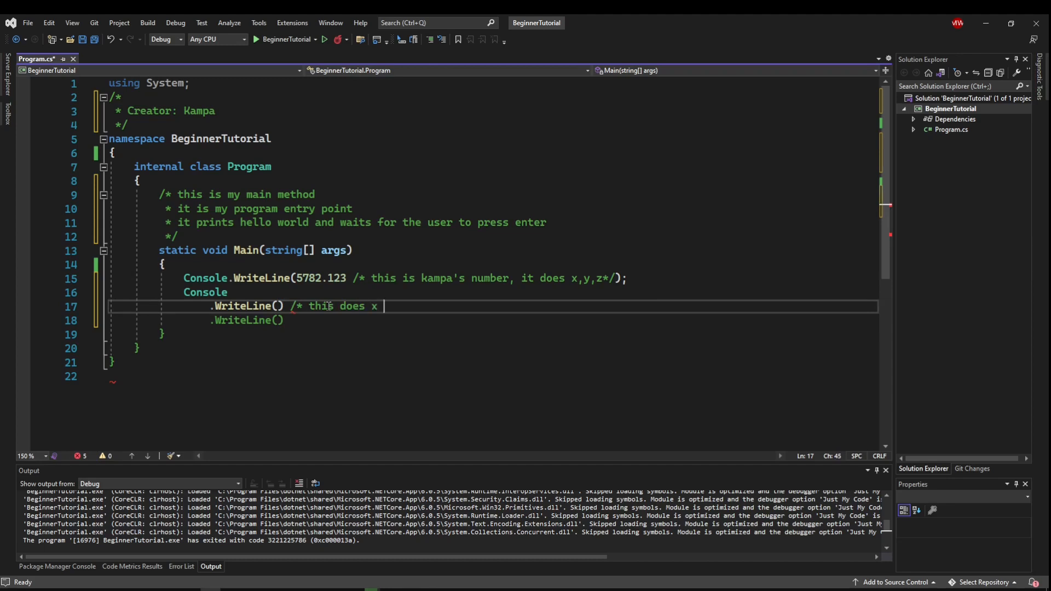
{"action": "type", "text": "*/"}
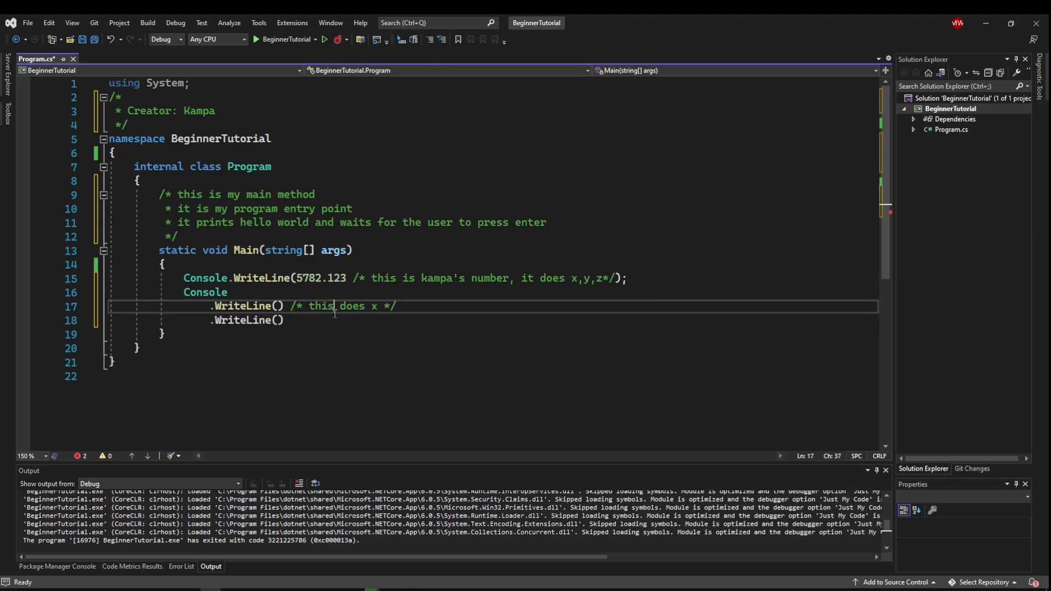
{"action": "type", "text": "?"}
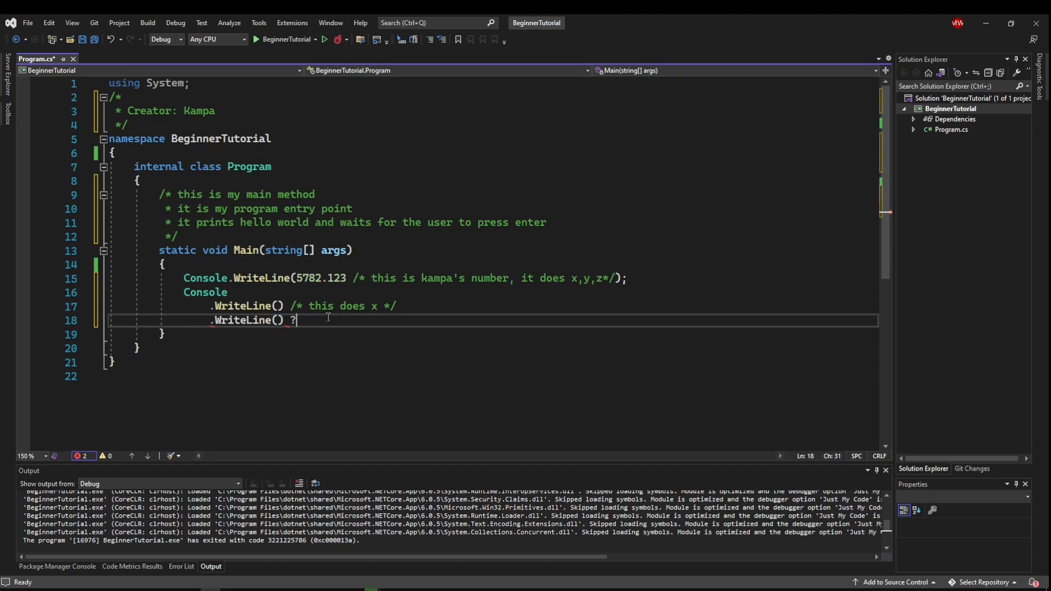
{"action": "type", "text": "/* somethin"}
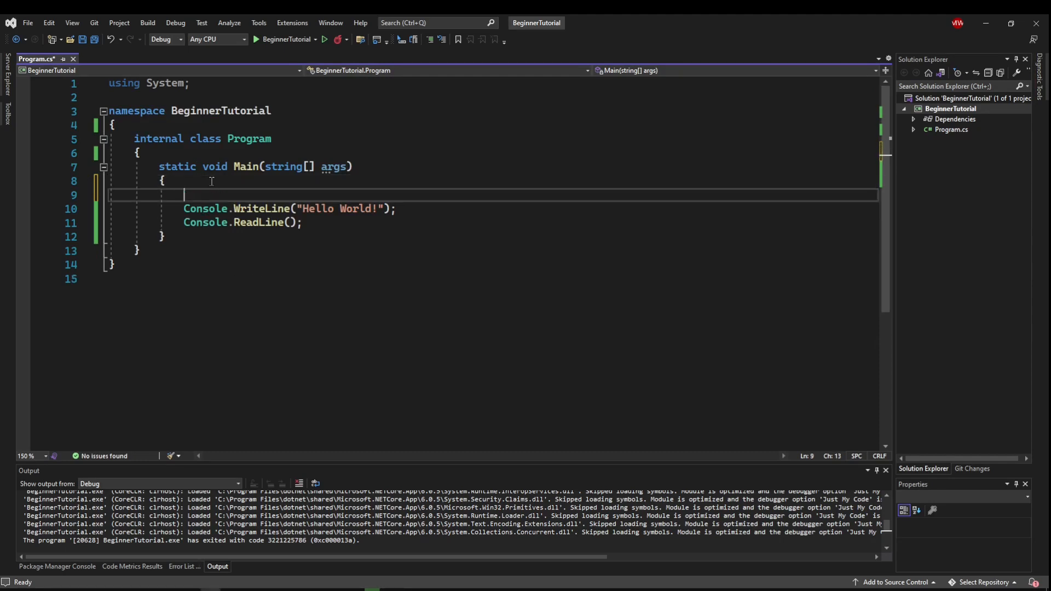
Step: Wrap the WriteLine and ReadLine statements in one /* */ block comment with blank lines between
{"action": "type", "text": "/*"}
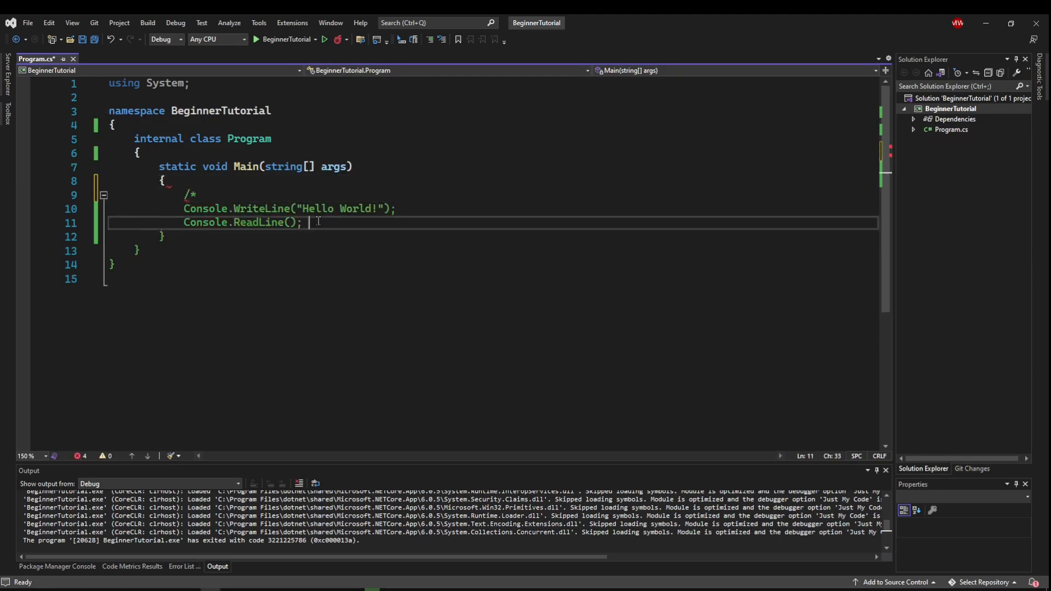
{"action": "type", "text": "*/"}
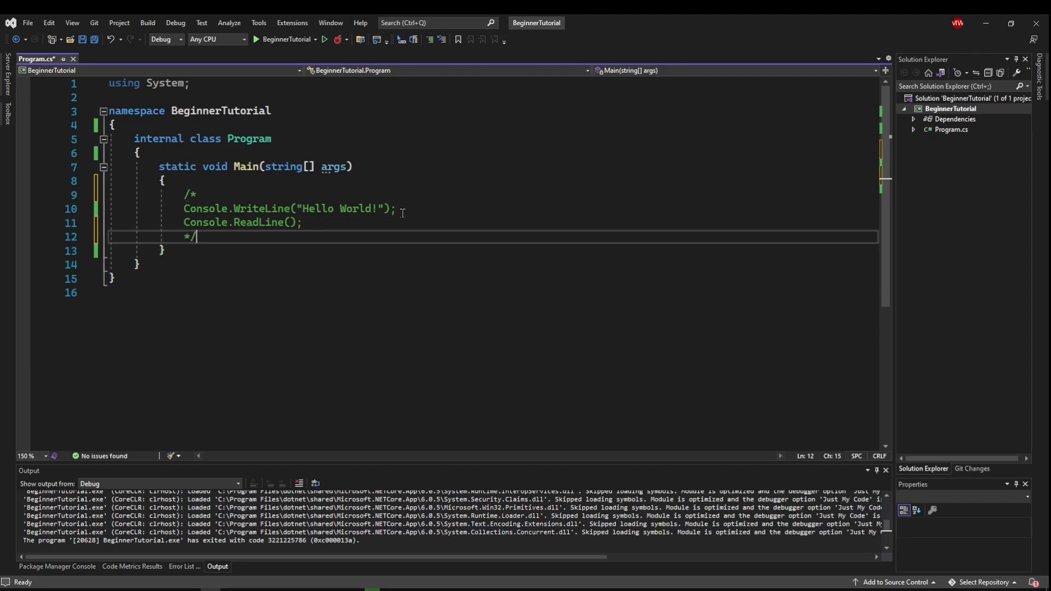
{"action": "key", "text": "Enter"}
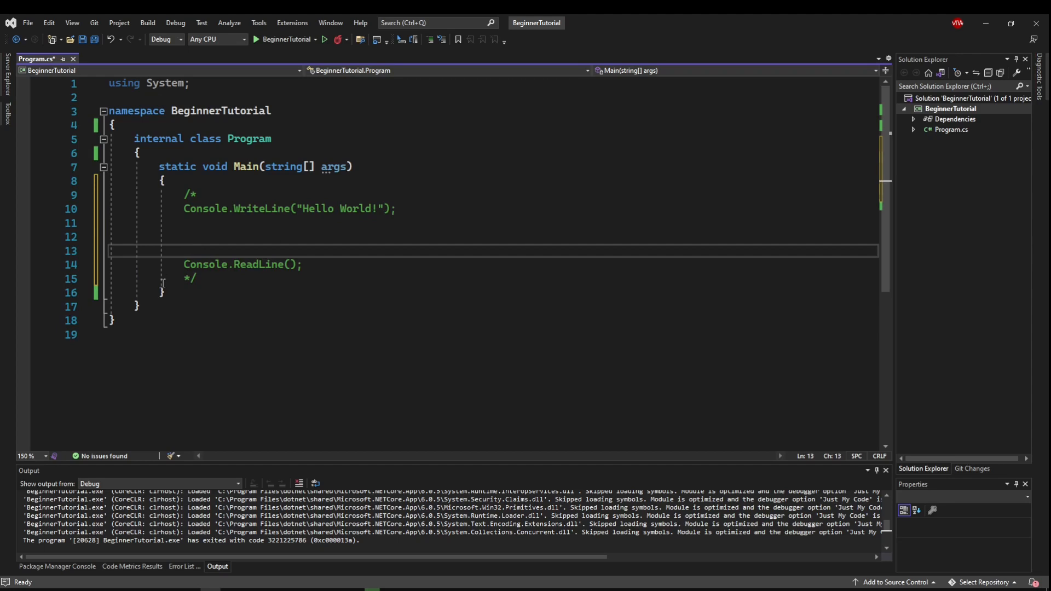
{"action": "mouse_move", "coordinate": [251, 288]}
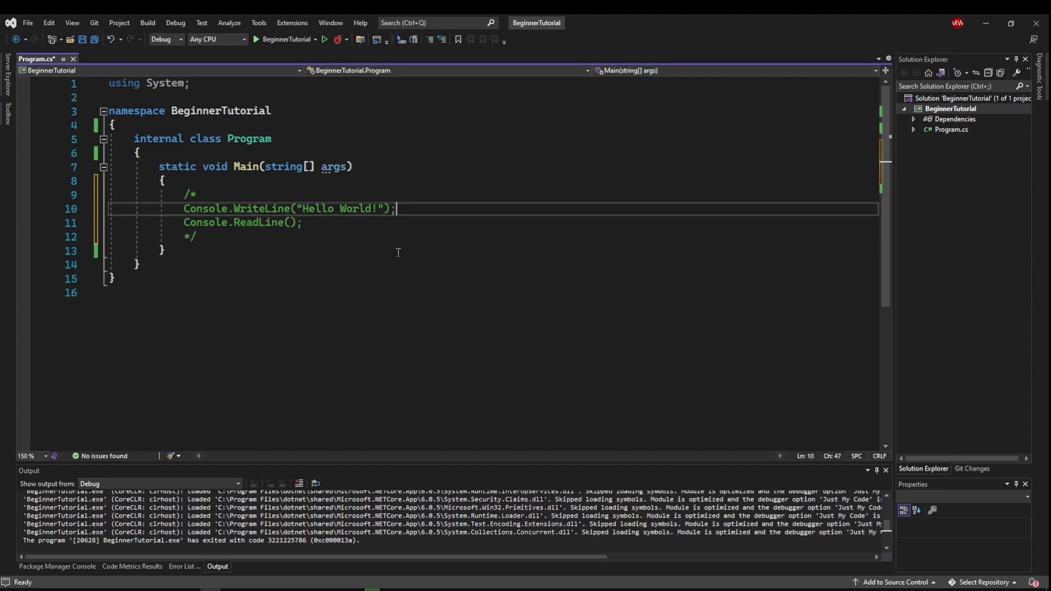
{"action": "mouse_move", "coordinate": [267, 258]}
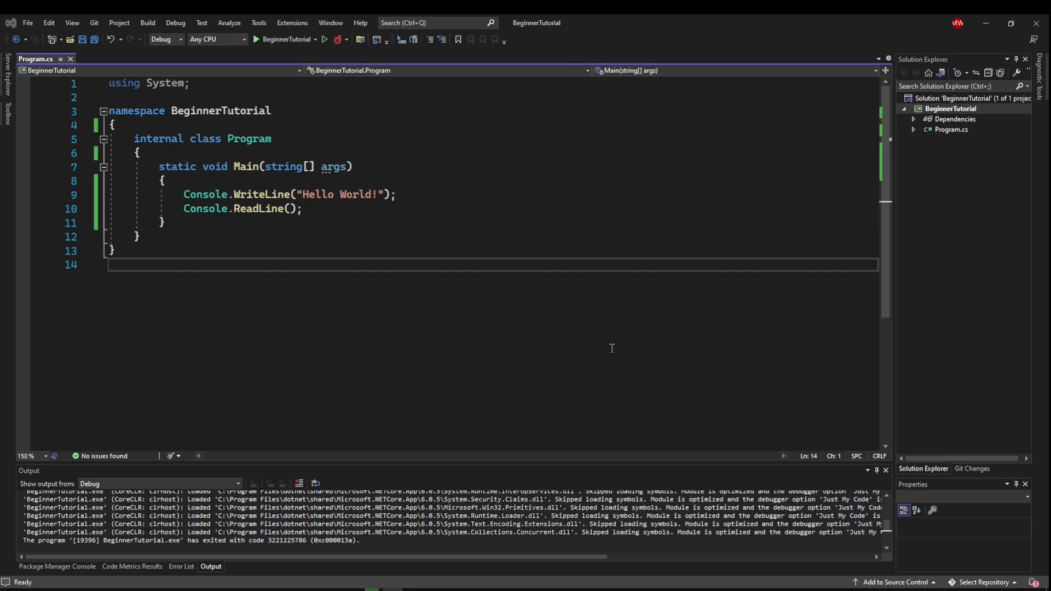
{"action": "mouse_move", "coordinate": [398, 306]}
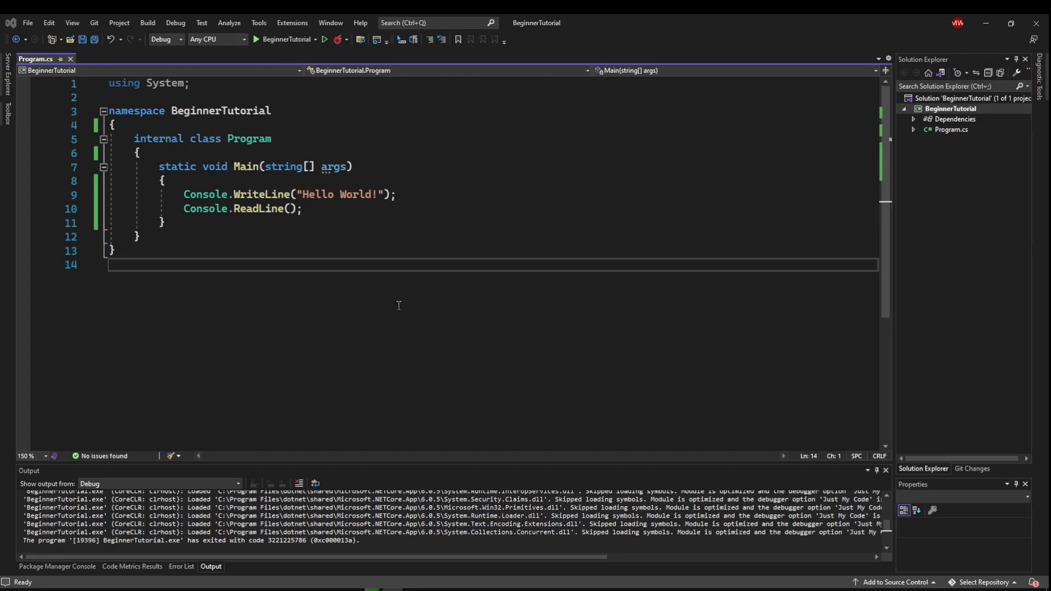
{"action": "mouse_move", "coordinate": [225, 154]}
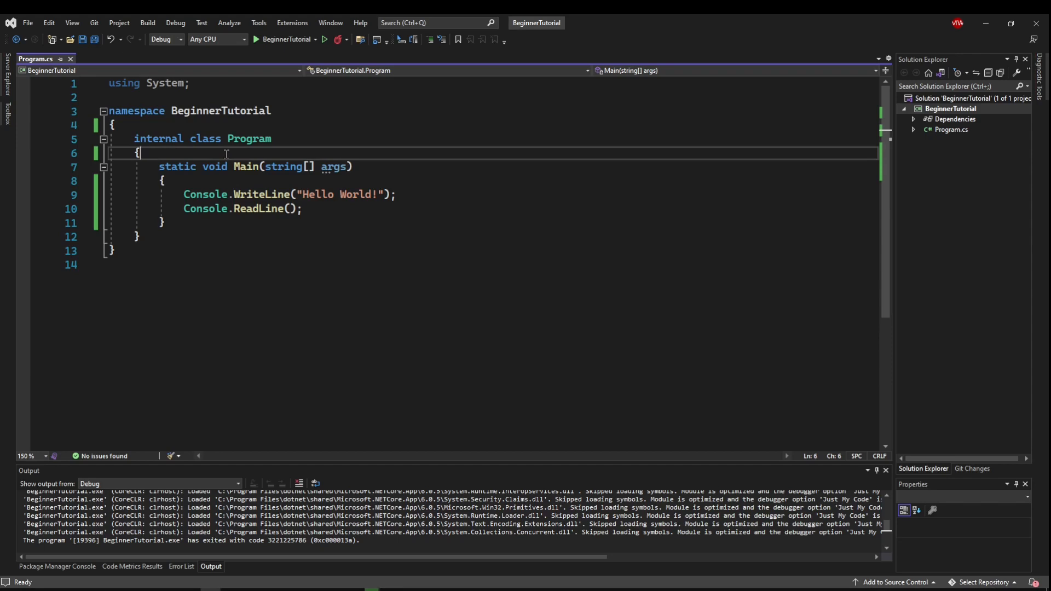
Step: Add '#region main method' on a new line above static void Main
{"action": "key", "text": "enter"}
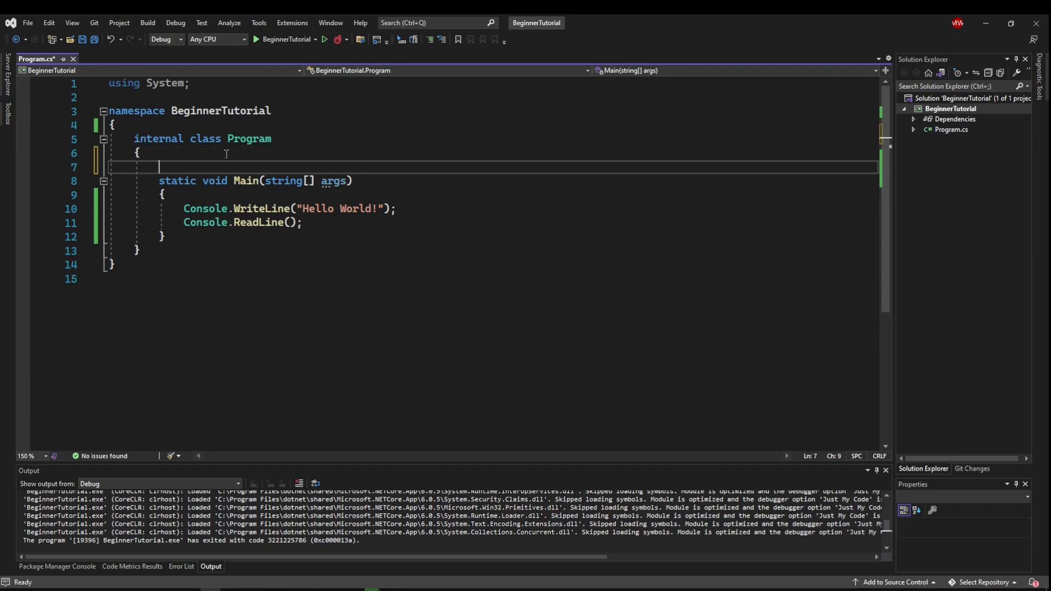
{"action": "type", "text": "#"}
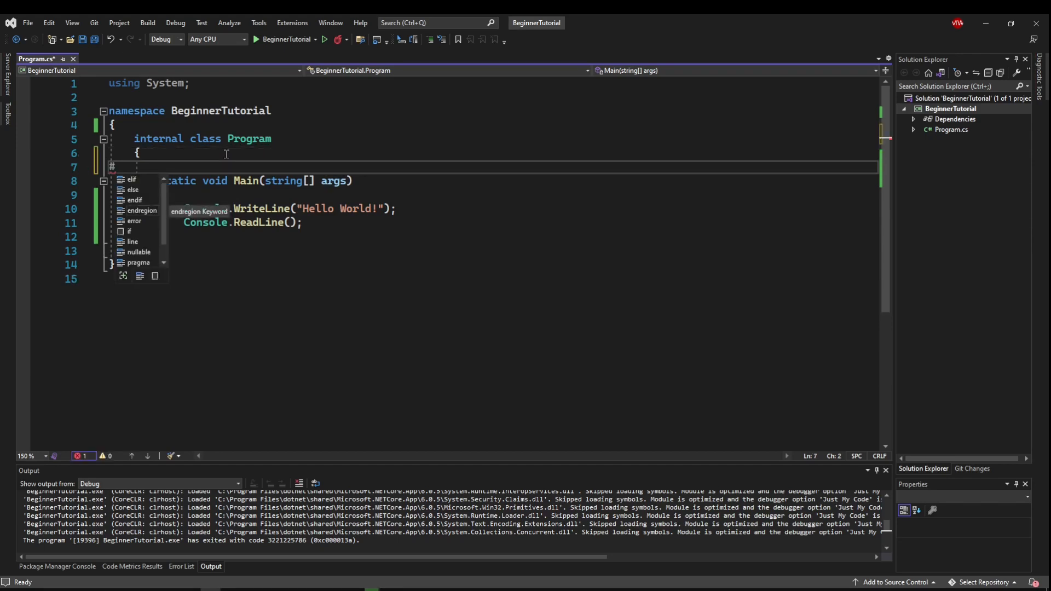
{"action": "type", "text": "region"}
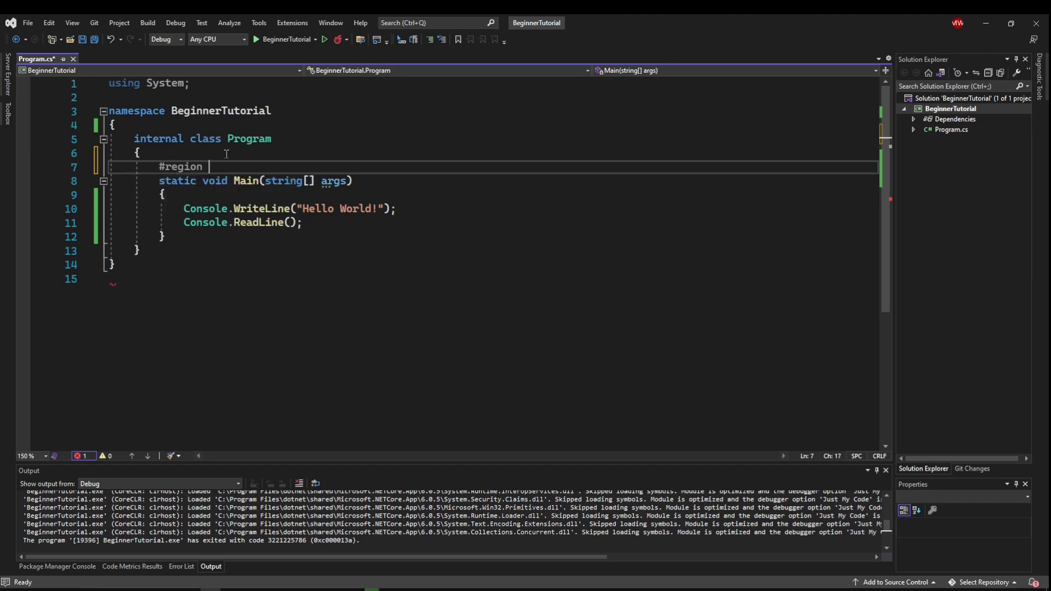
{"action": "type", "text": "main method"}
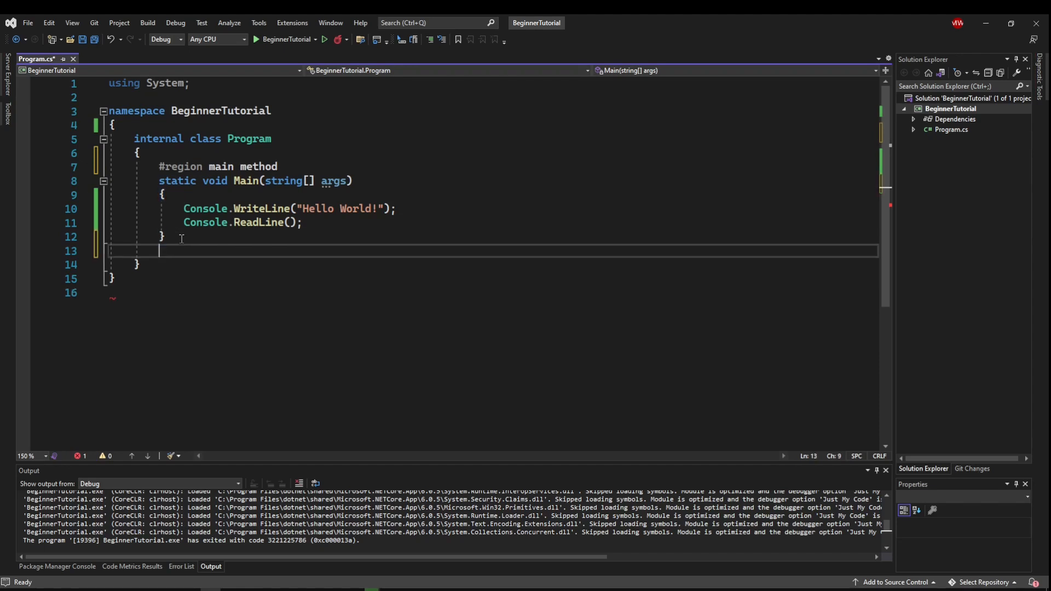
Step: Add '#endregion' after Main's closing brace, completing it via IntelliSense
{"action": "type", "text": "#endregio"}
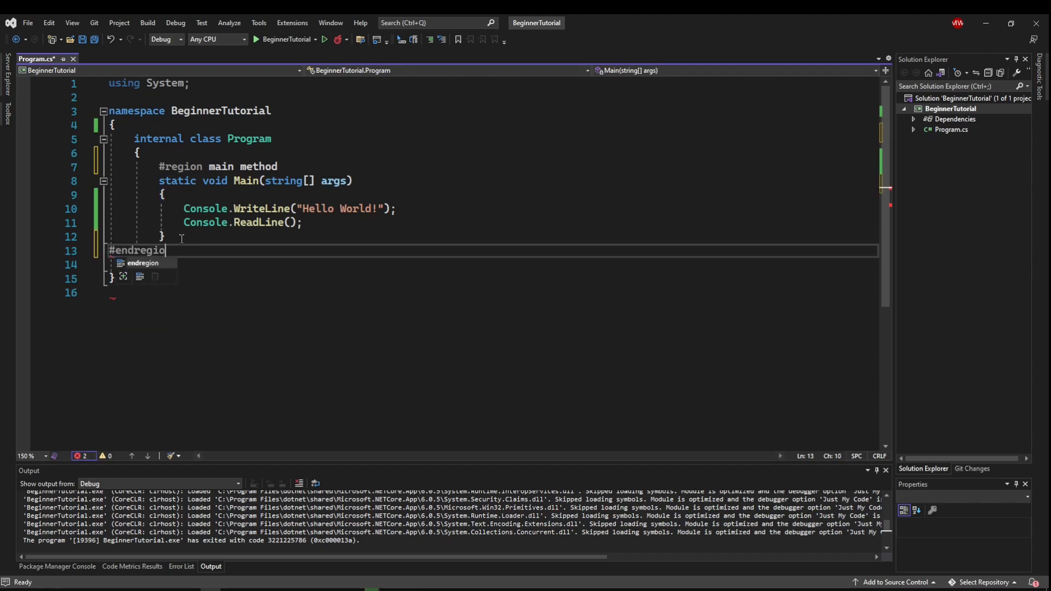
{"action": "key", "text": "Enter"}
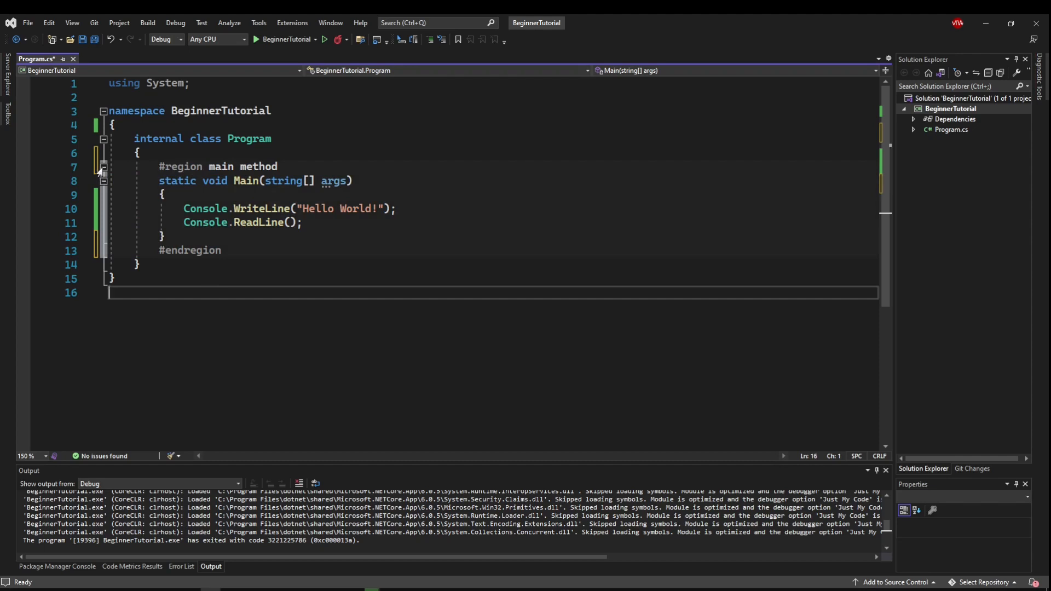
{"action": "left_click", "coordinate": [104, 168]}
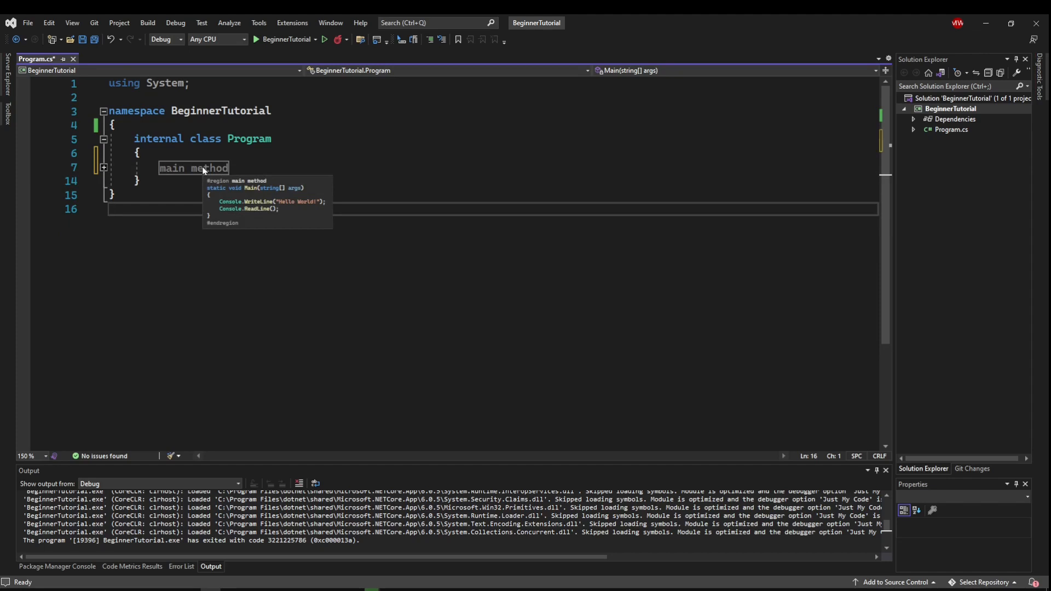
{"action": "left_click", "coordinate": [103, 167]}
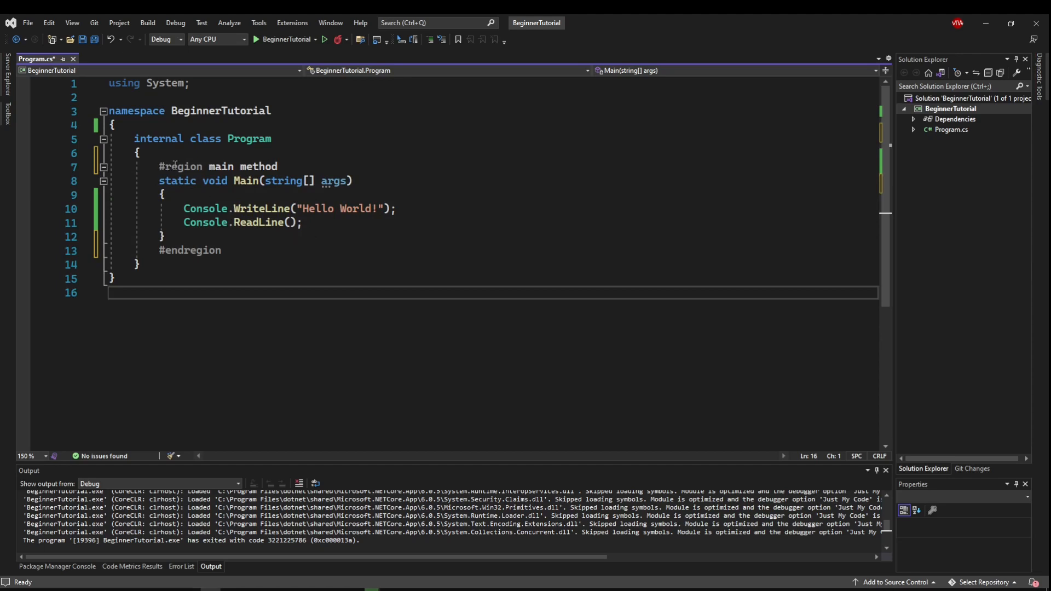
{"action": "mouse_move", "coordinate": [273, 253]}
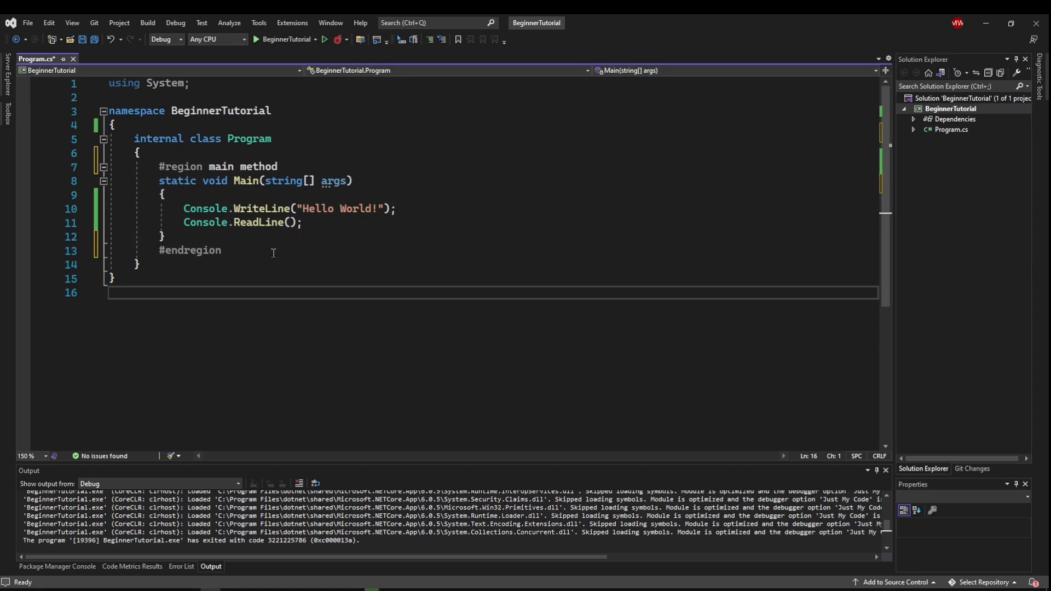